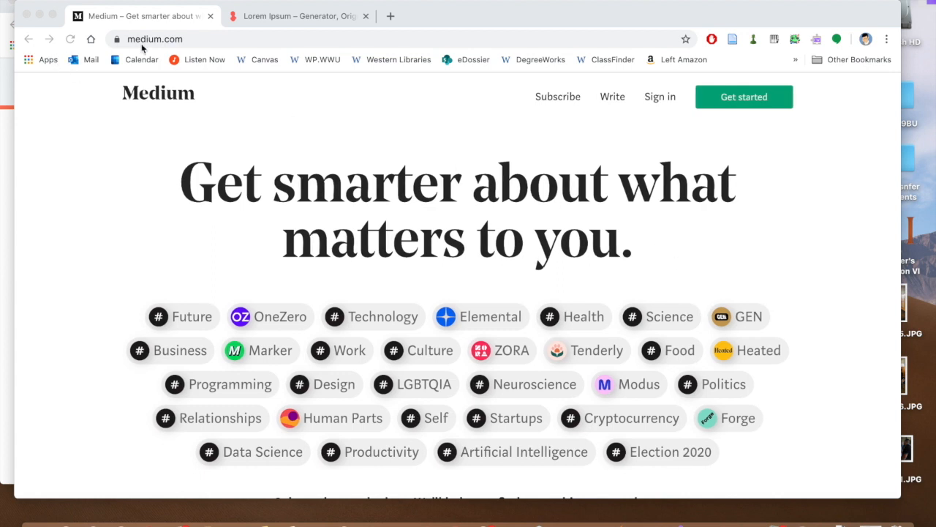
pyautogui.moveTo(153, 46)
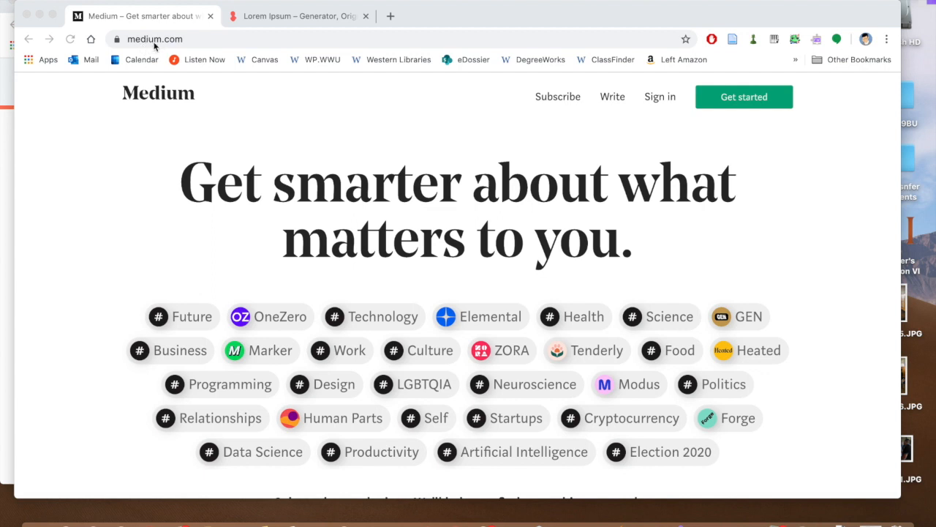
pyautogui.moveTo(776, 140)
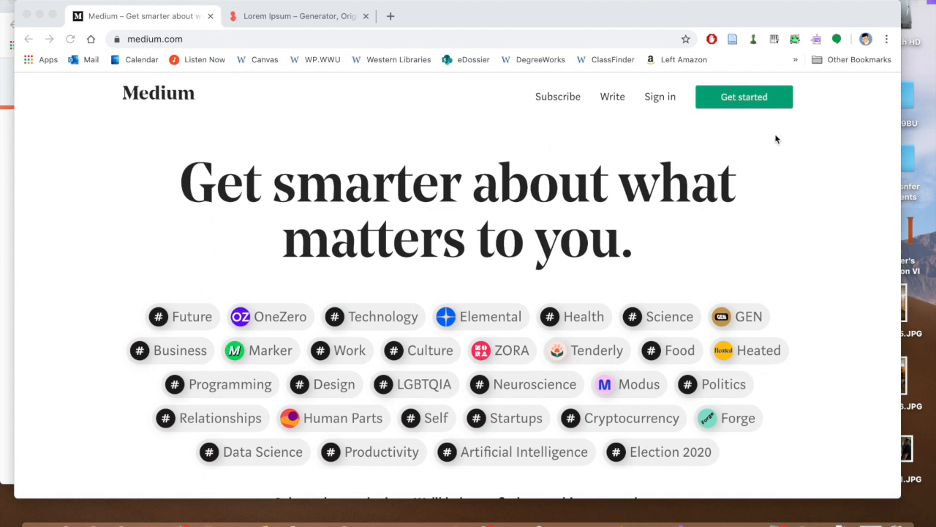
pyautogui.moveTo(743, 101)
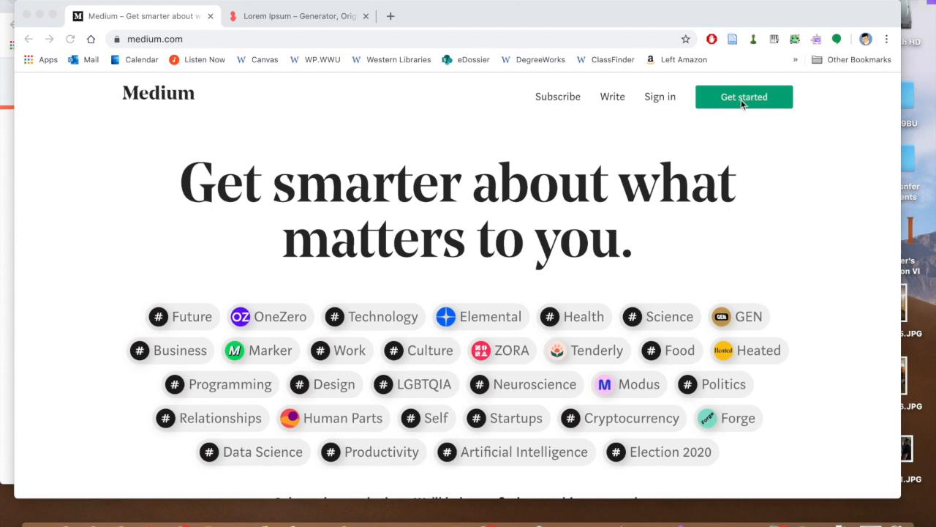
# Open the Join Medium sign-up dialog from the homepage's Get started button.
pyautogui.click(744, 97)
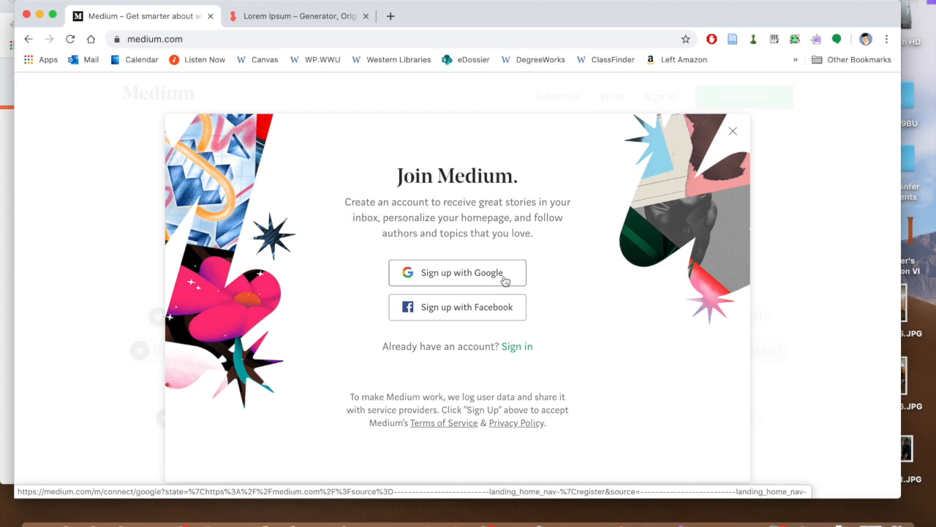
pyautogui.click(457, 272)
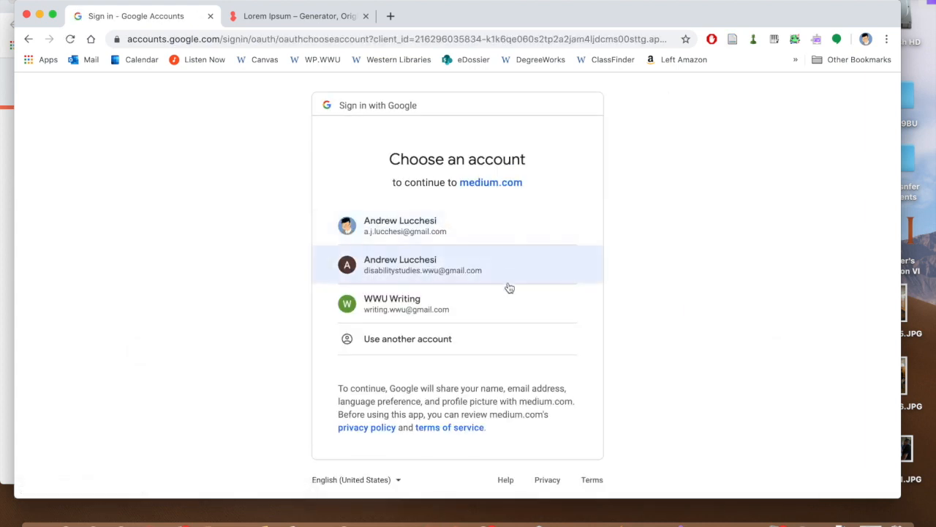
pyautogui.moveTo(439, 344)
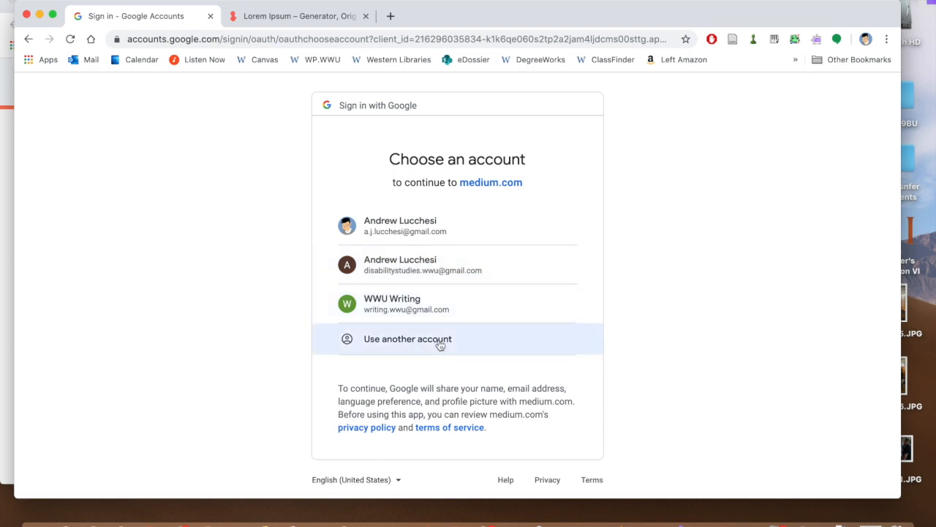
pyautogui.click(408, 339)
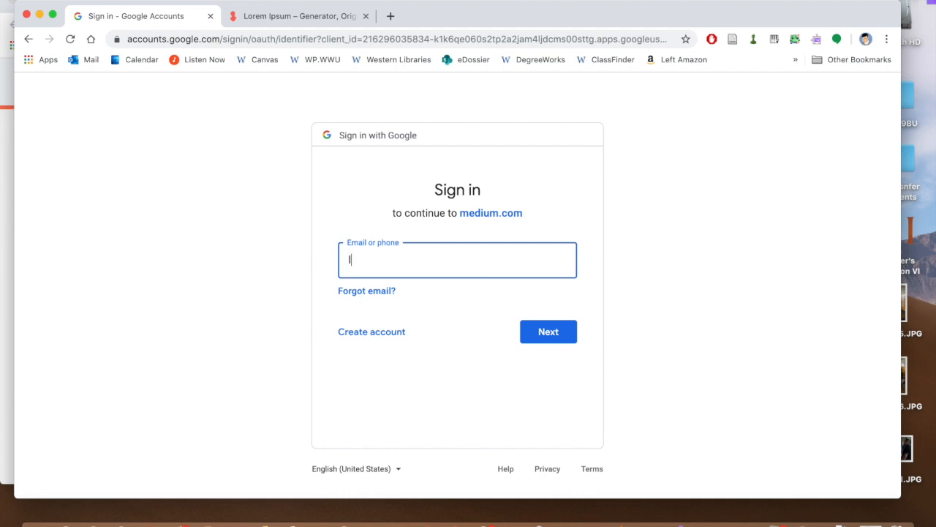
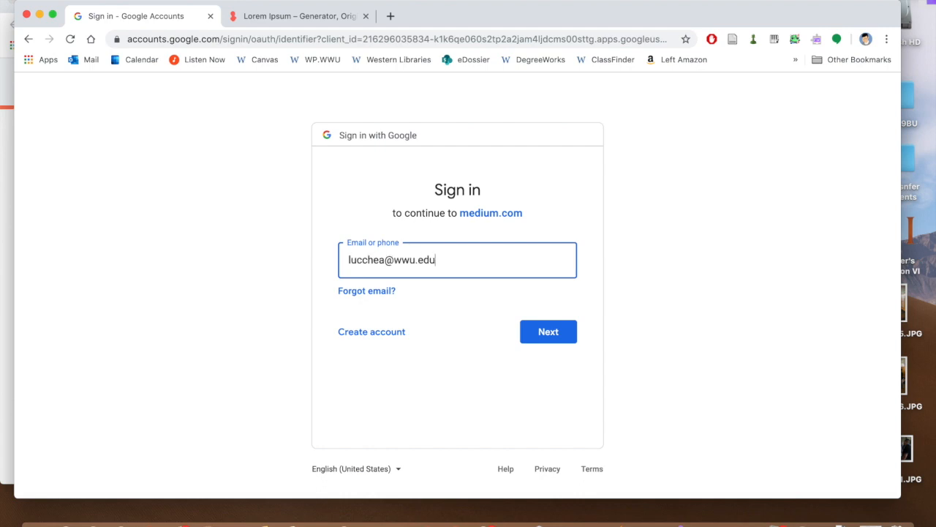
pyautogui.click(548, 332)
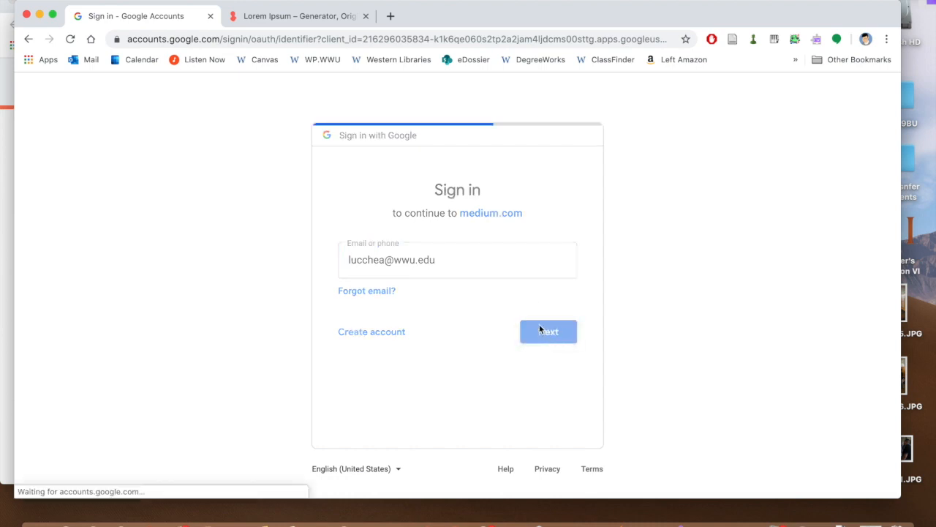
pyautogui.click(548, 331)
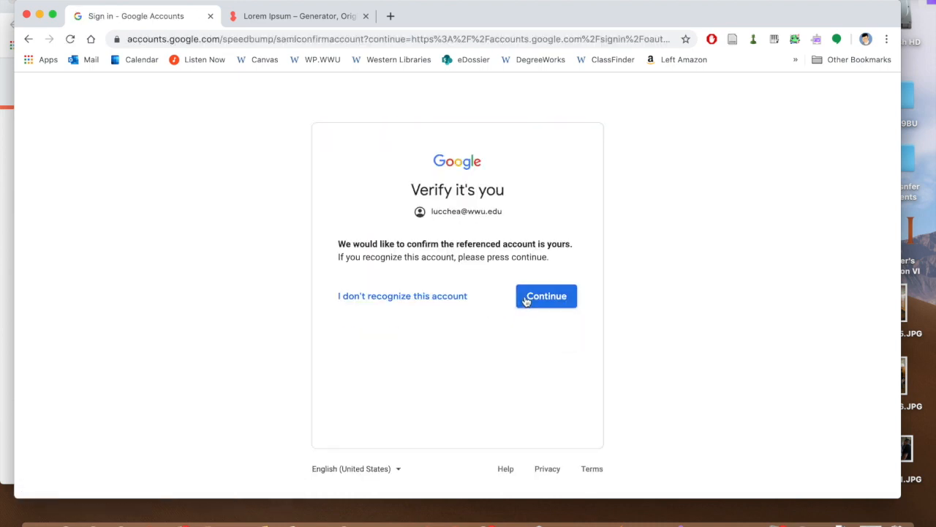
# Confirm the Google account and accept its terms.
pyautogui.click(546, 295)
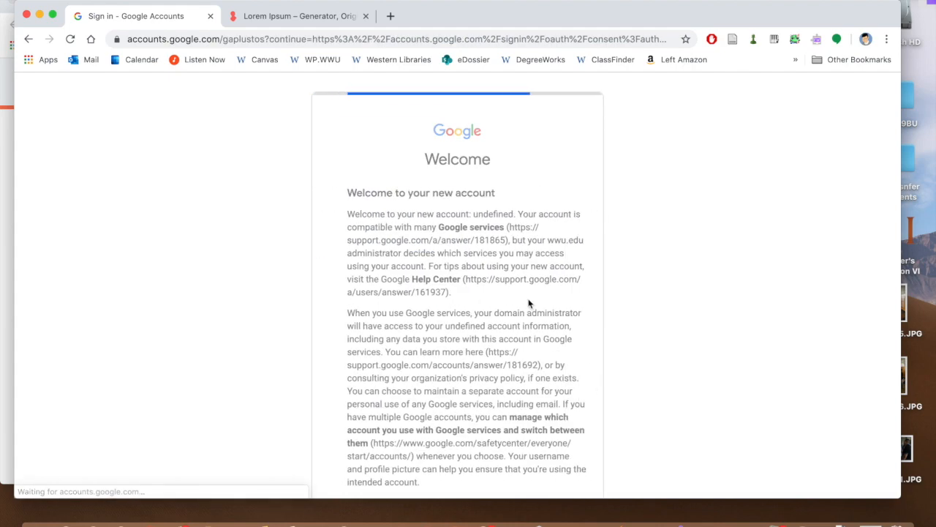
pyautogui.scroll(-3)
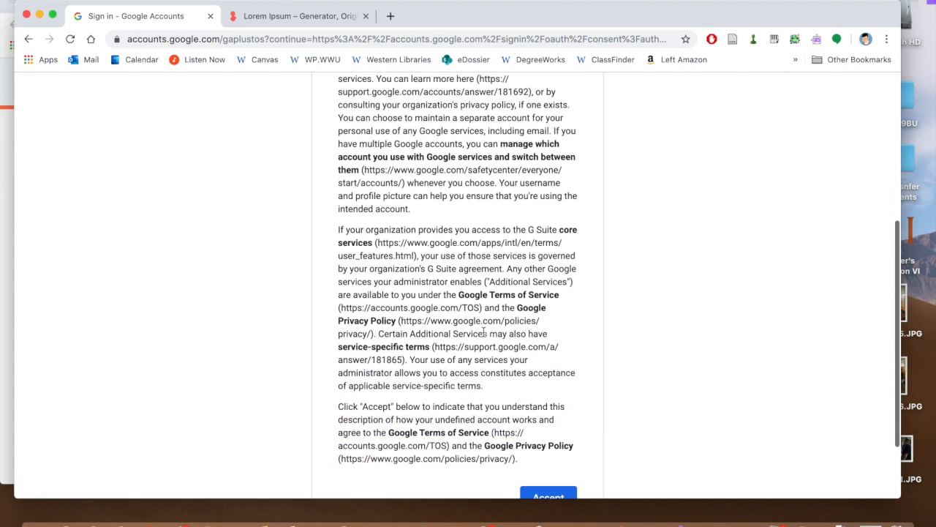
pyautogui.scroll(-3)
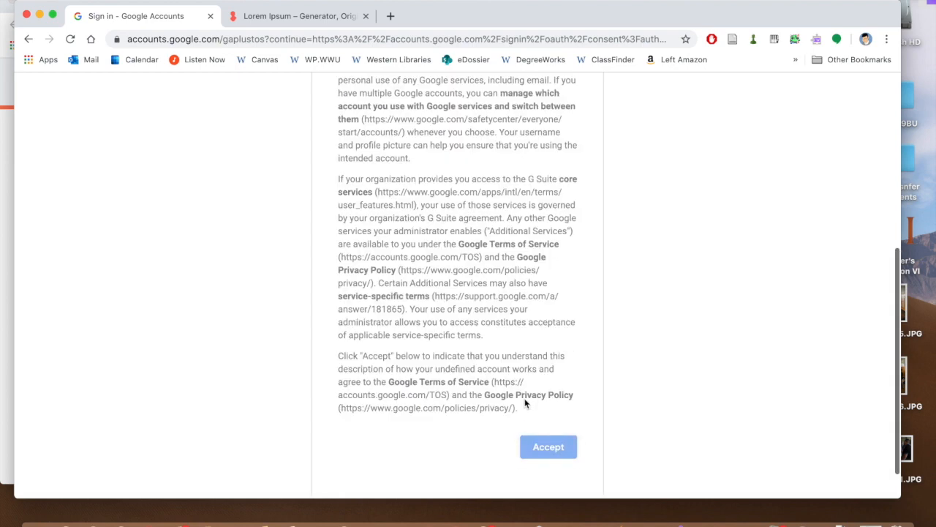
pyautogui.click(548, 446)
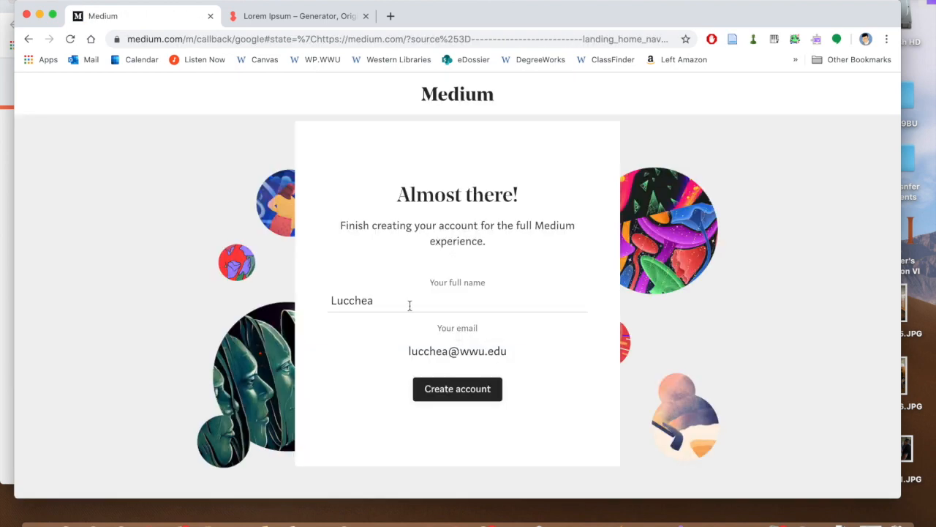
pyautogui.moveTo(457, 388)
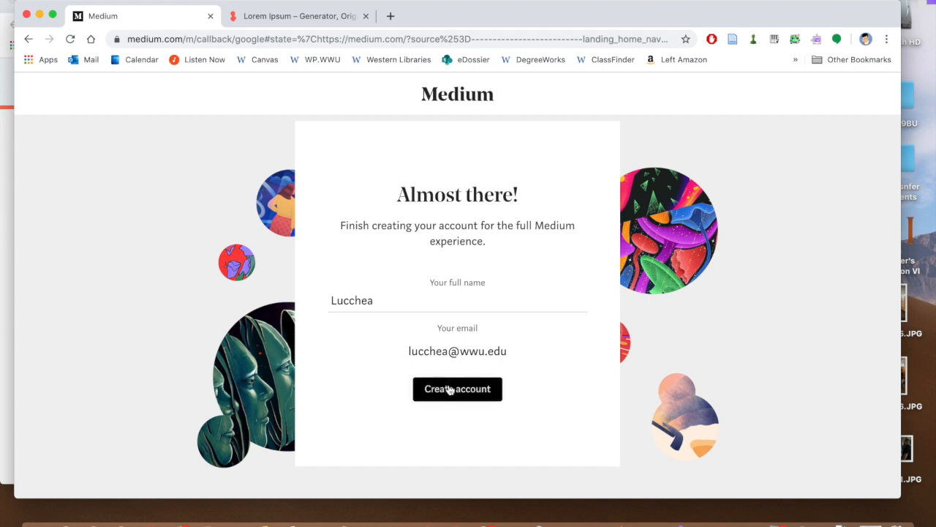
# Confirm Create account on the Almost there form, then follow the Space topic tile.
pyautogui.click(457, 388)
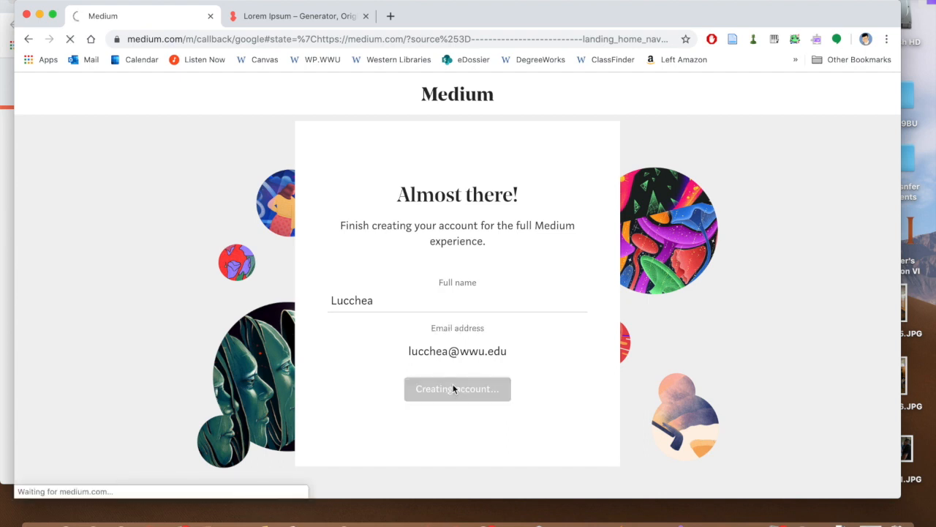
pyautogui.click(457, 388)
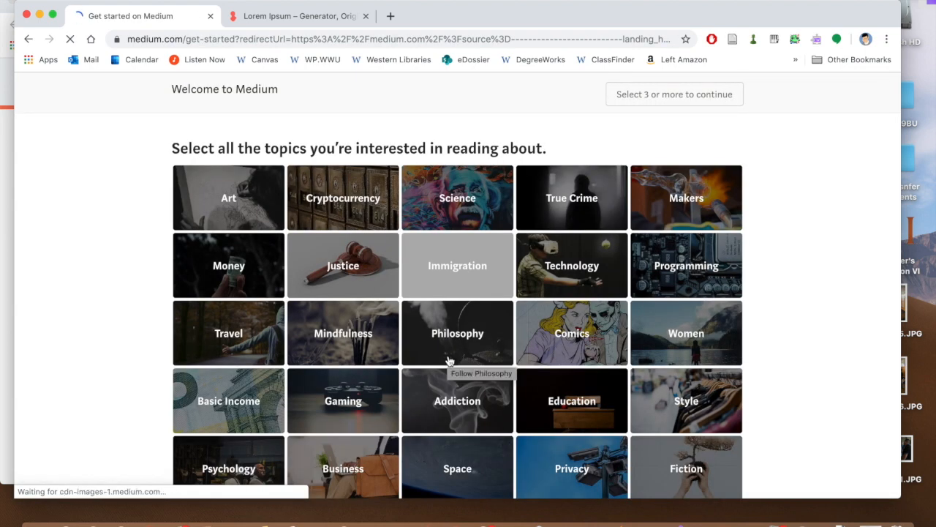
pyautogui.scroll(-3)
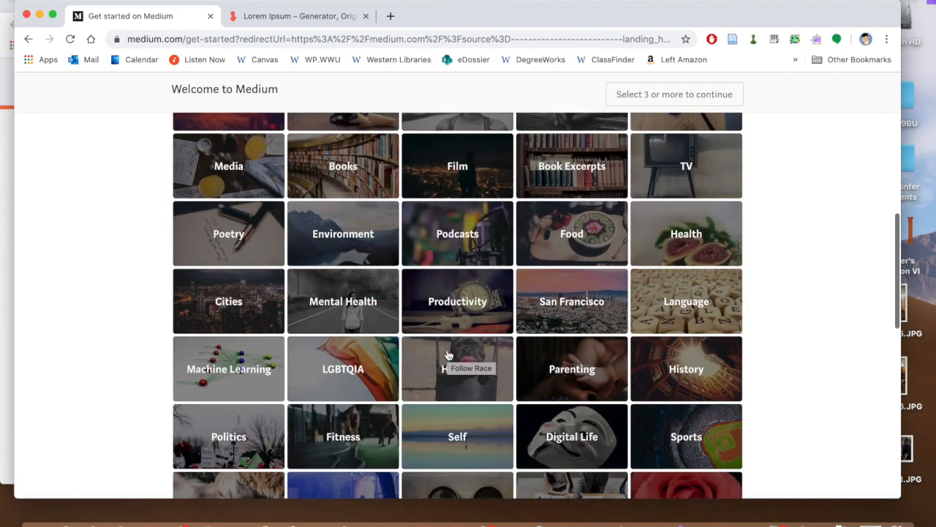
pyautogui.scroll(-3)
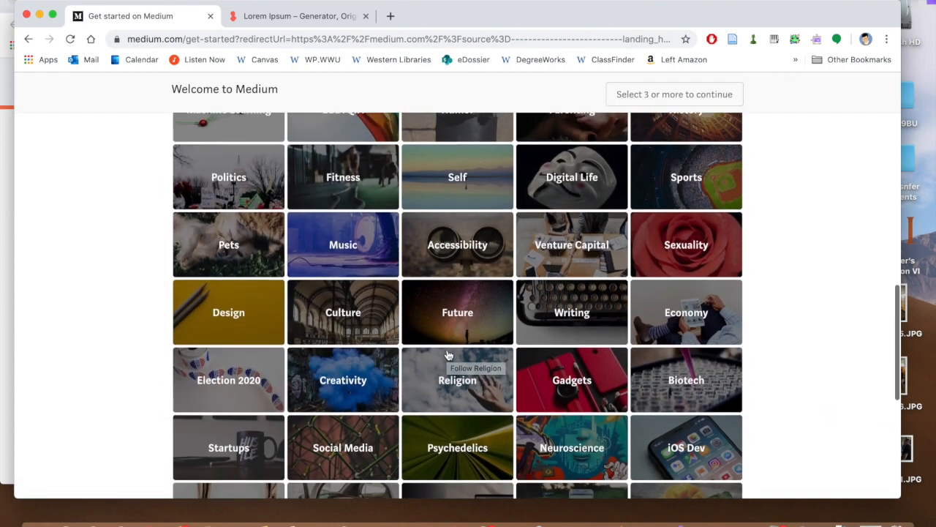
pyautogui.scroll(3)
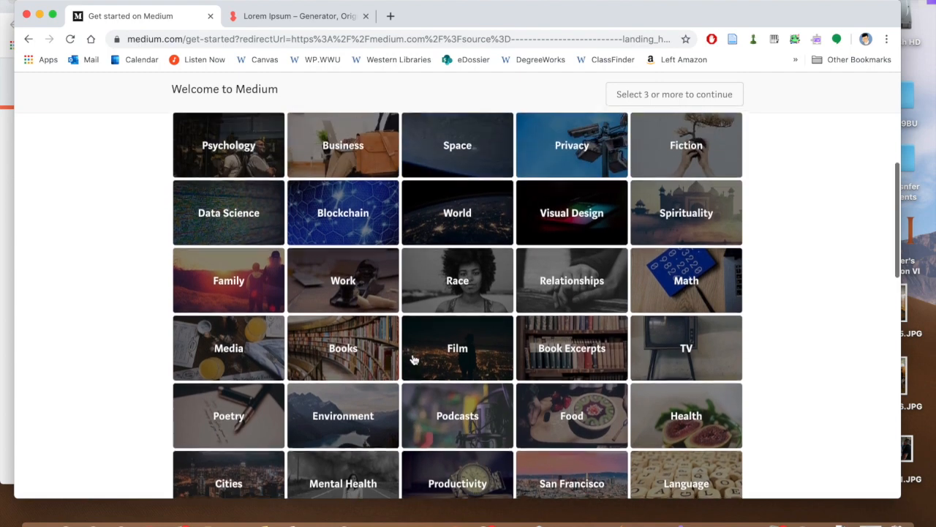
pyautogui.scroll(3)
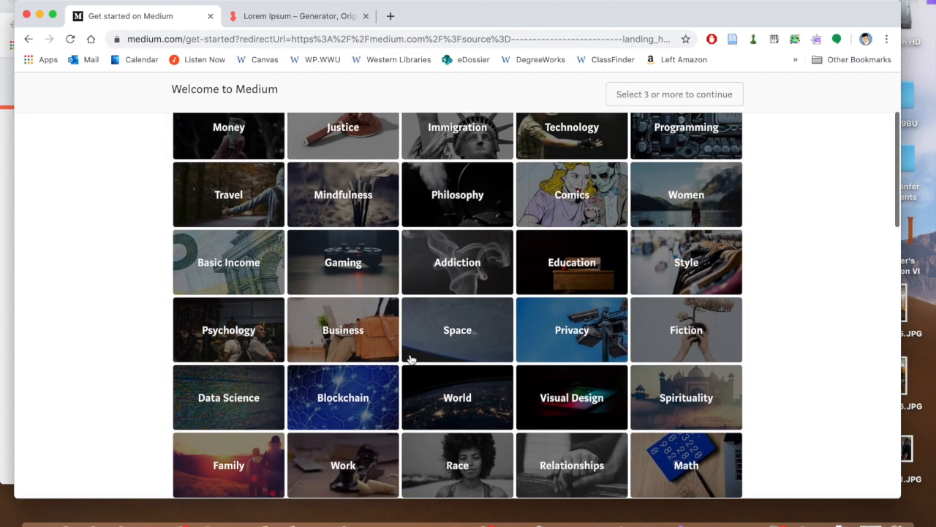
pyautogui.click(457, 329)
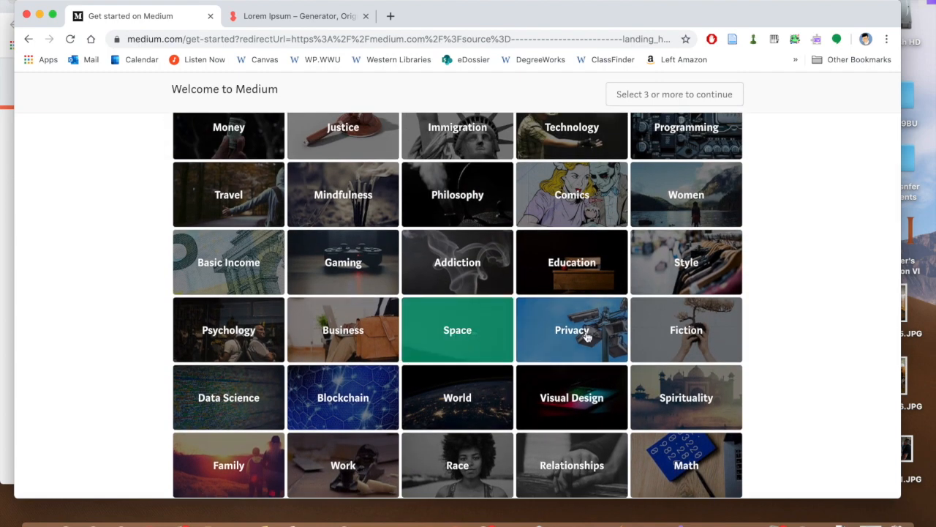
pyautogui.scroll(3)
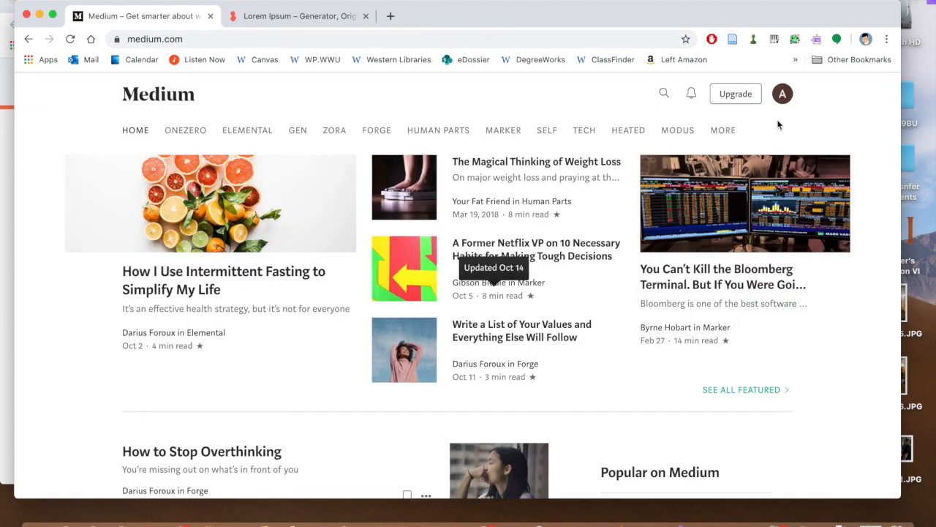
pyautogui.moveTo(764, 124)
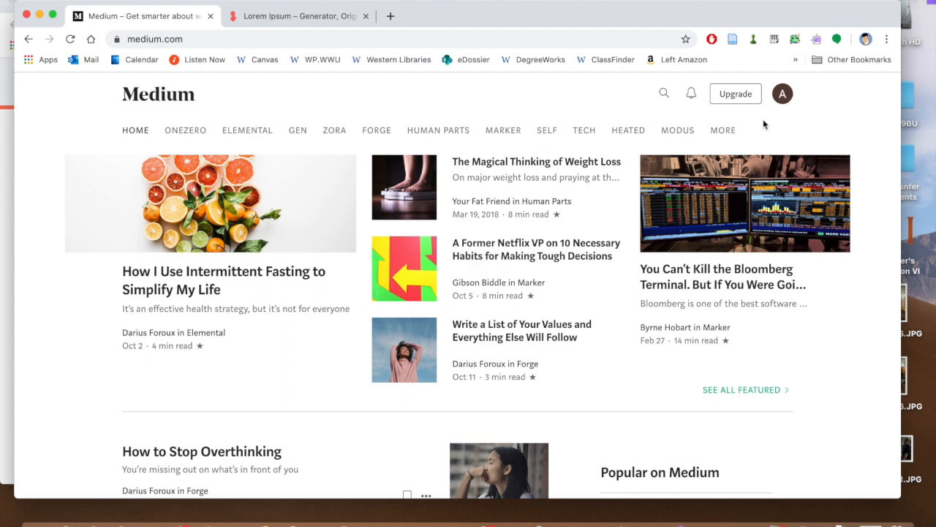
pyautogui.moveTo(512, 200)
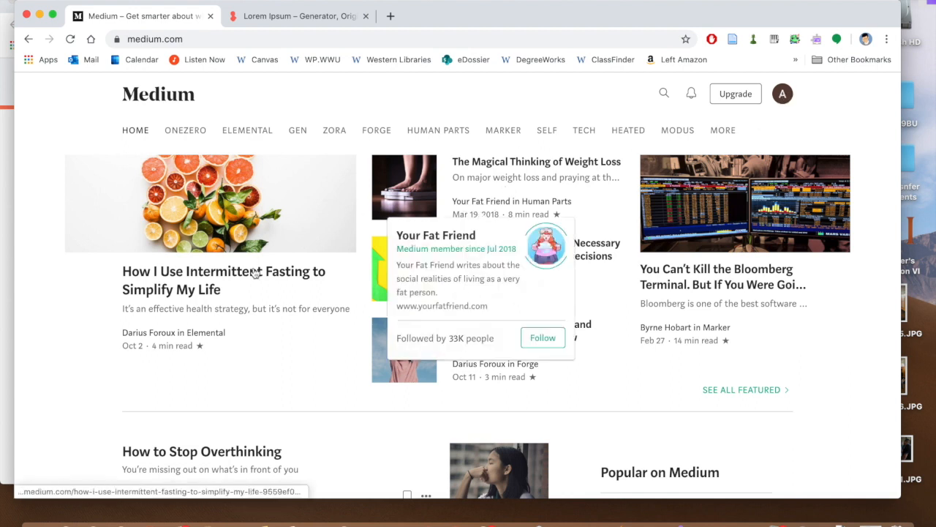
pyautogui.moveTo(485, 364)
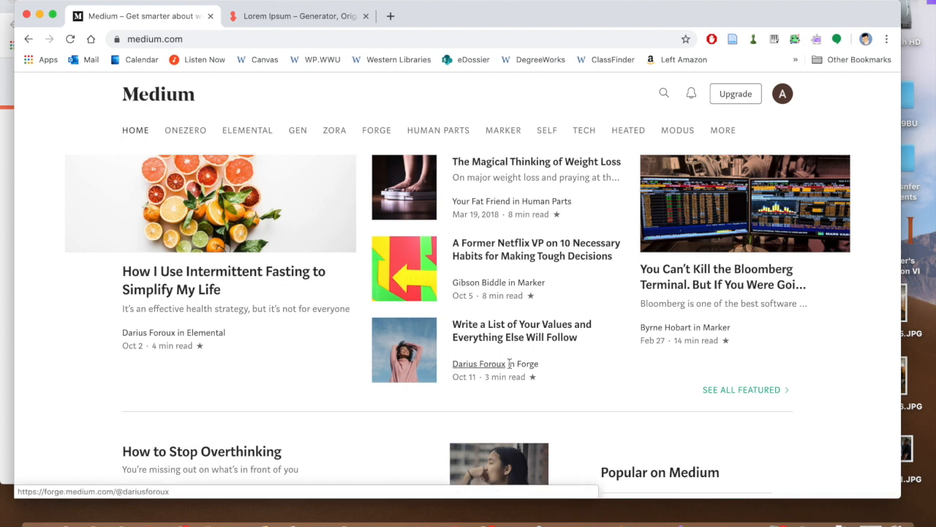
pyautogui.moveTo(198, 352)
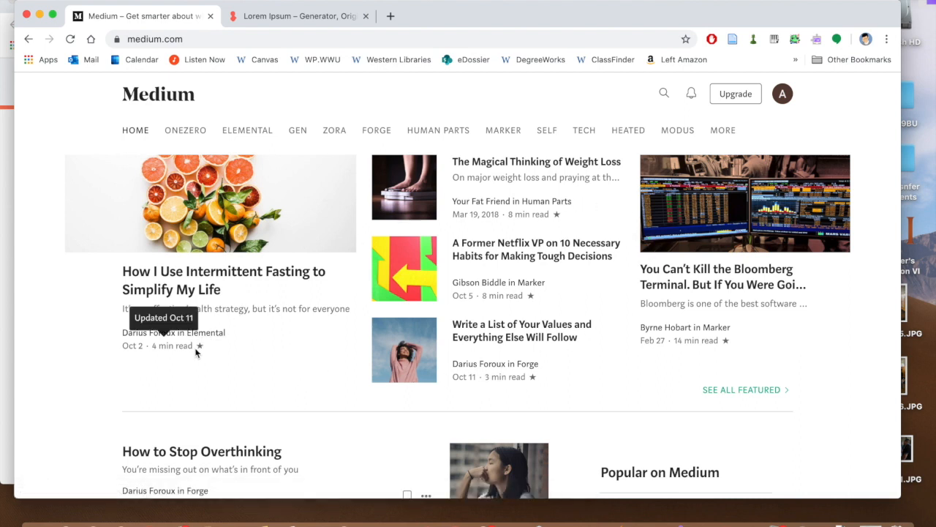
pyautogui.moveTo(238, 373)
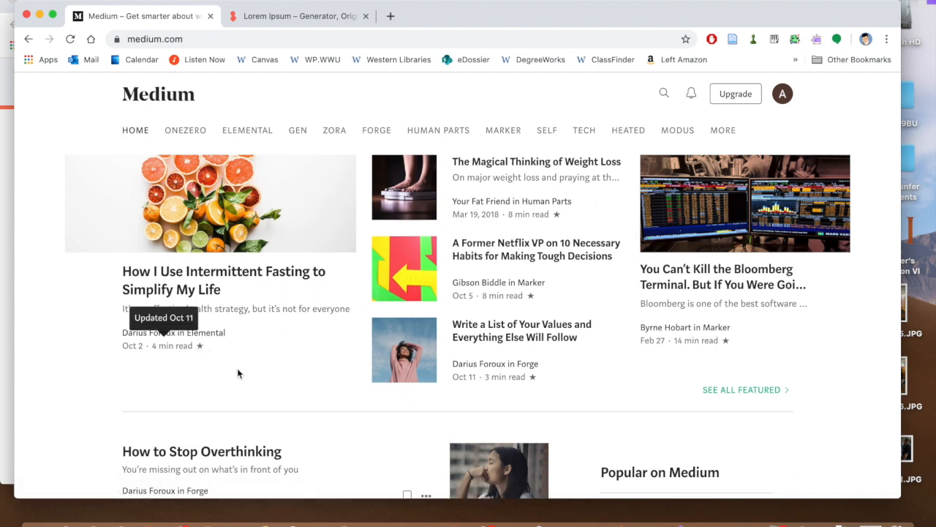
# Browse the home feed, then open the account menu from the profile avatar.
pyautogui.scroll(-3)
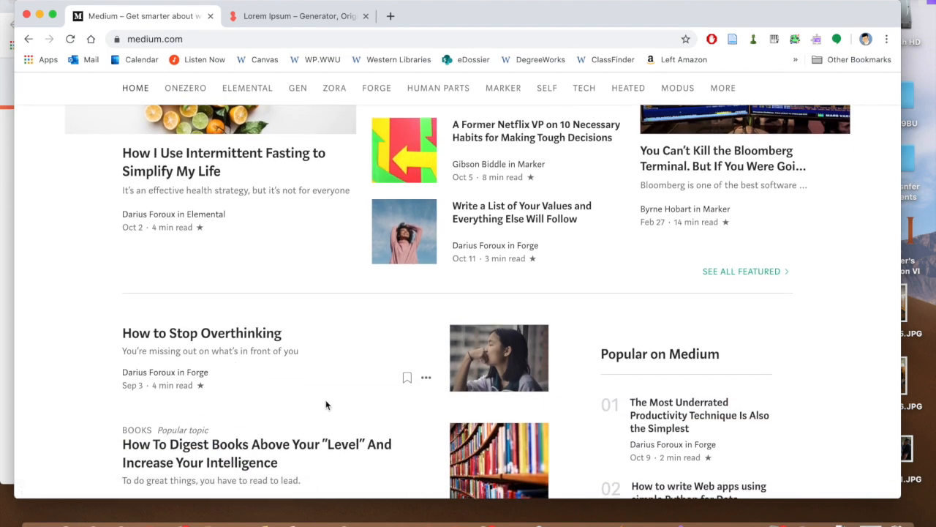
pyautogui.scroll(-3)
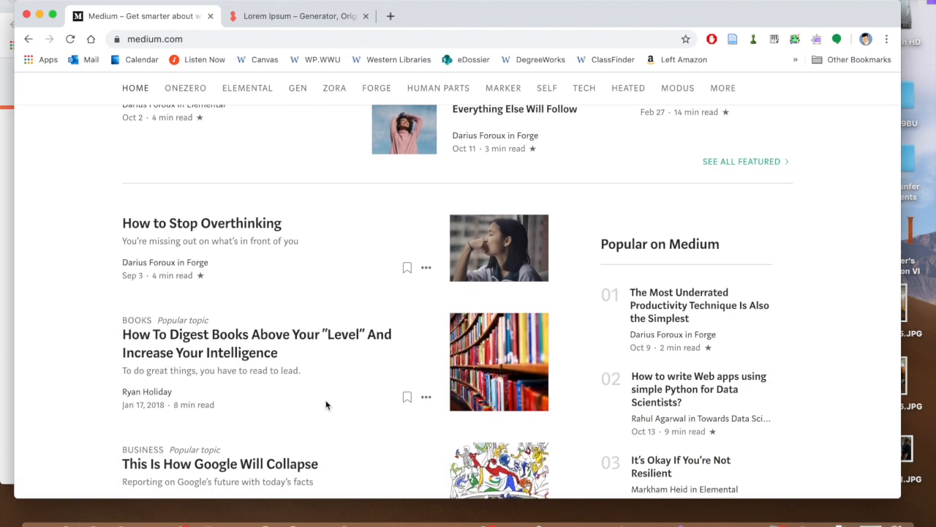
pyautogui.scroll(-3)
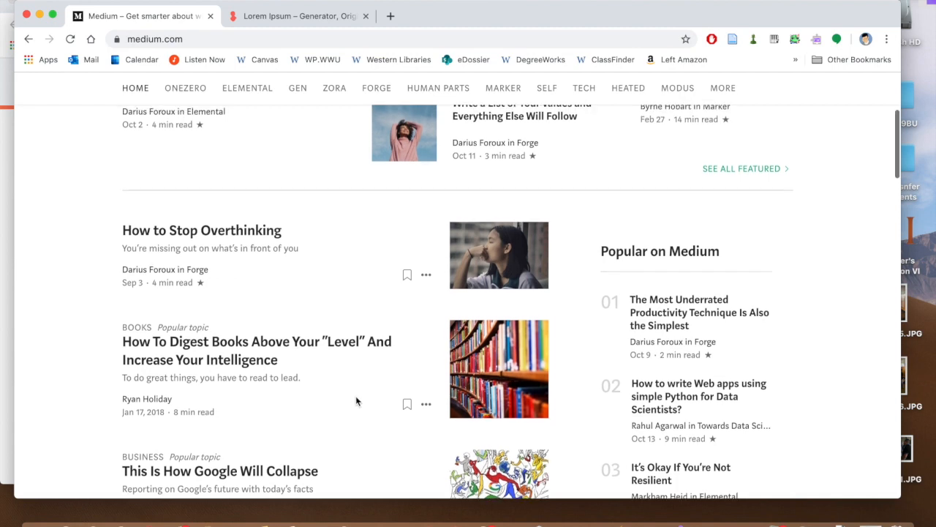
pyautogui.scroll(3)
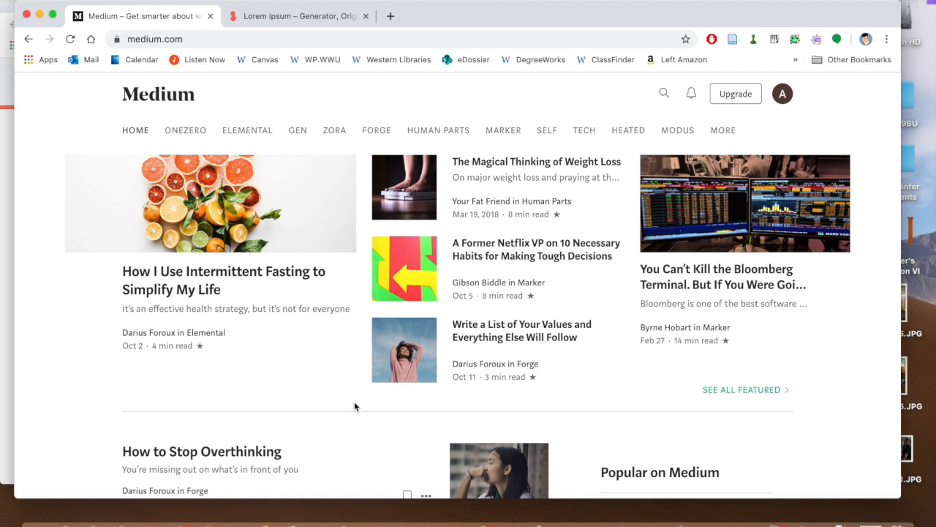
pyautogui.moveTo(719, 143)
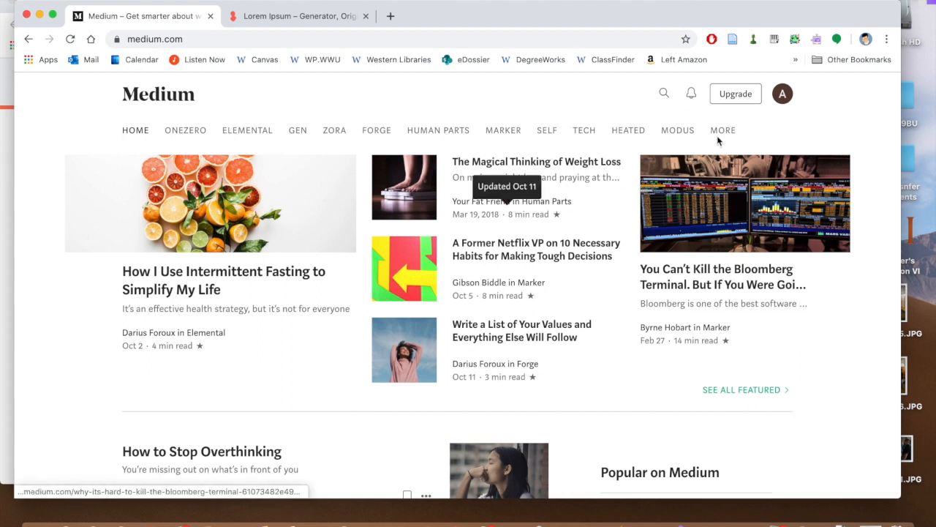
pyautogui.click(782, 94)
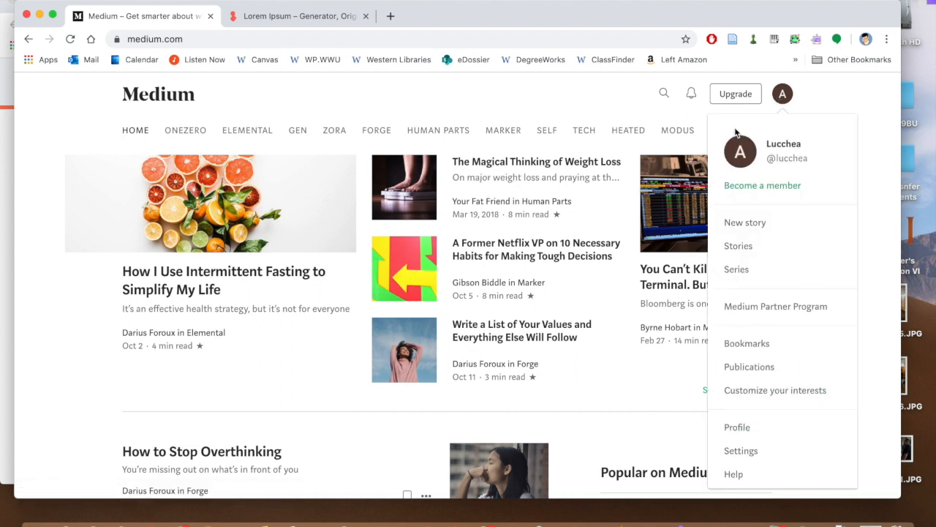
pyautogui.moveTo(783, 94)
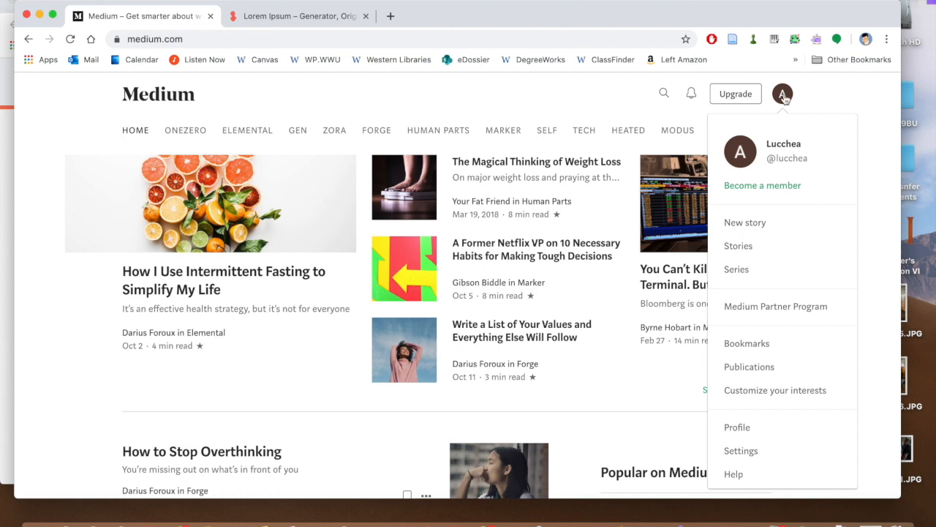
pyautogui.moveTo(745, 223)
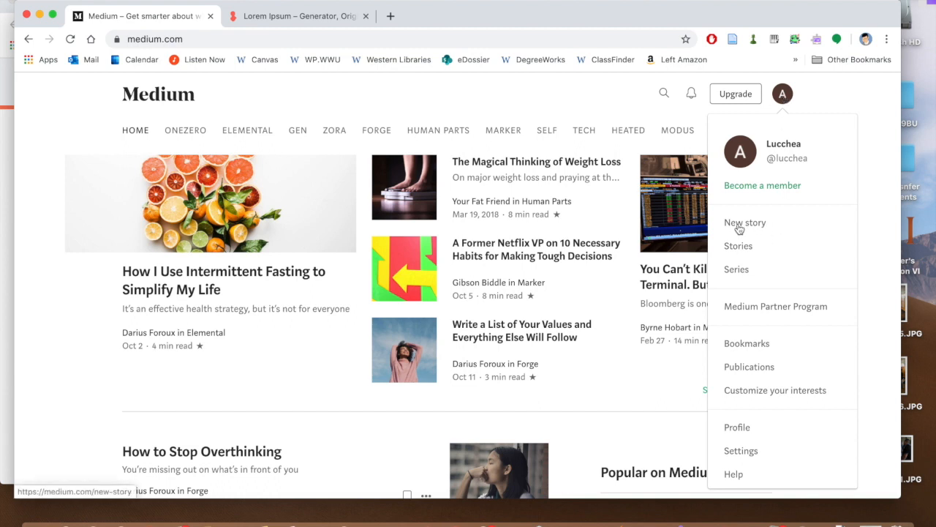
# Create a new story titled 'Literacy on the high seas' with a lorem ipsum opening sentence.
pyautogui.click(745, 223)
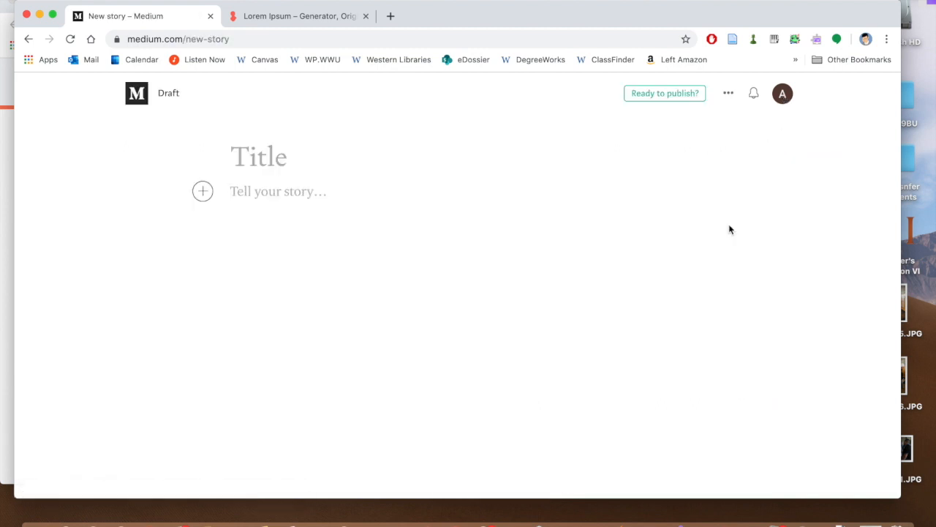
pyautogui.moveTo(626, 264)
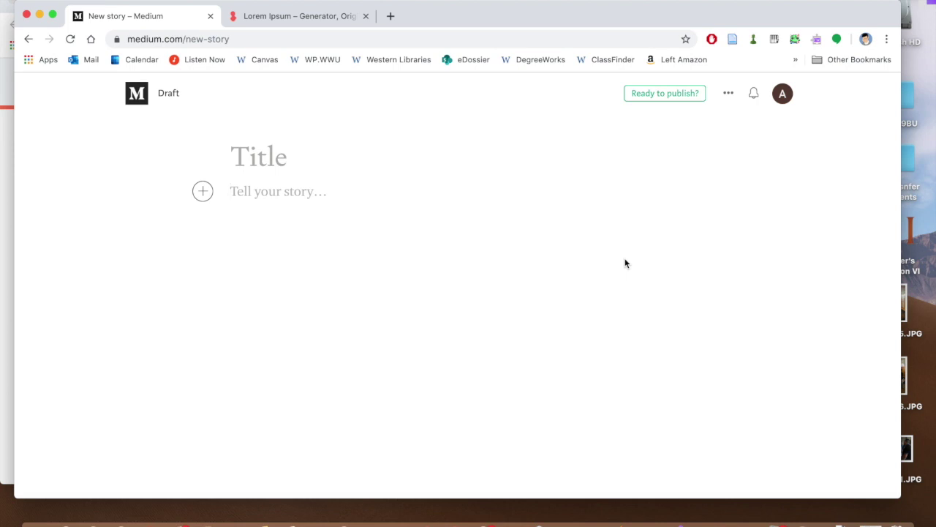
pyautogui.click(259, 156)
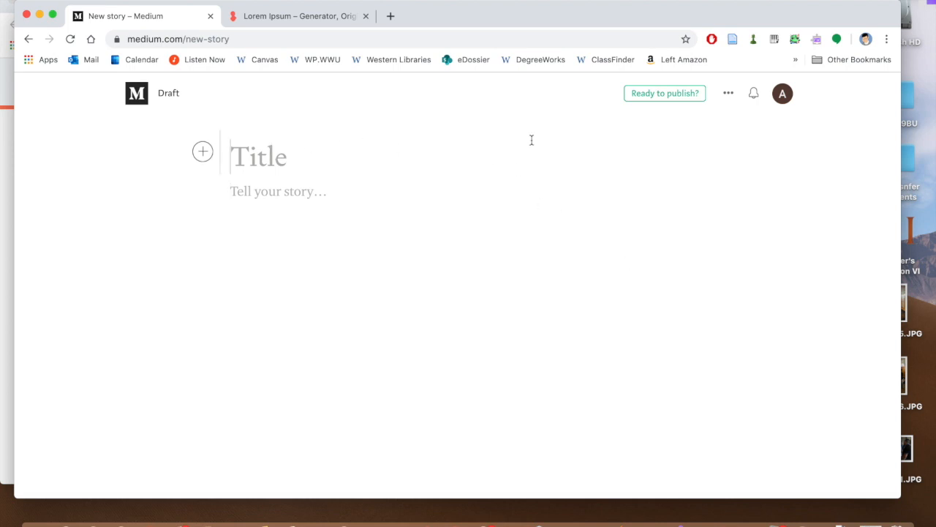
pyautogui.write('Profile')
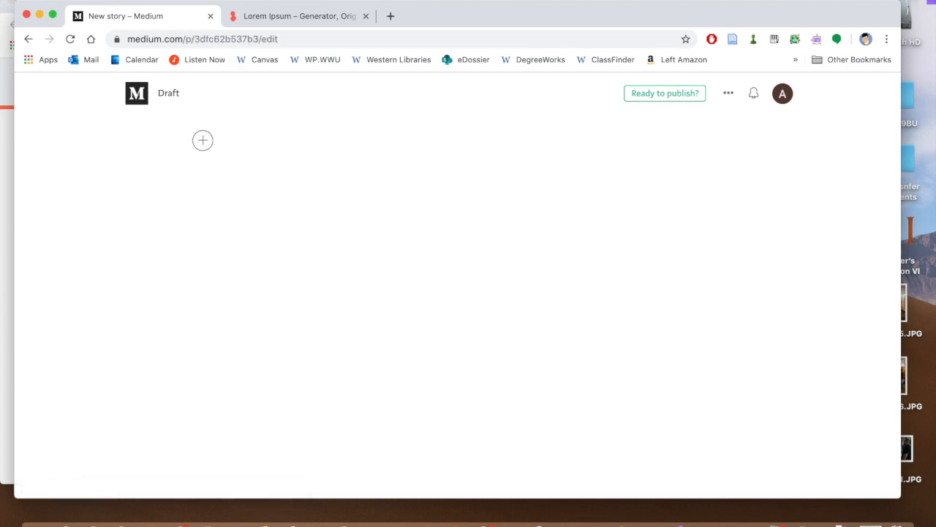
pyautogui.write('Lite')
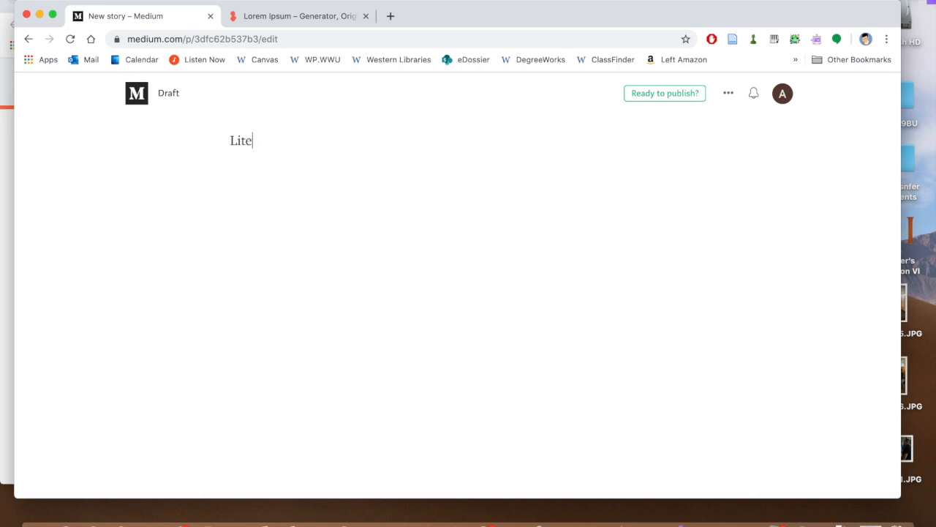
pyautogui.write('racy on the hi')
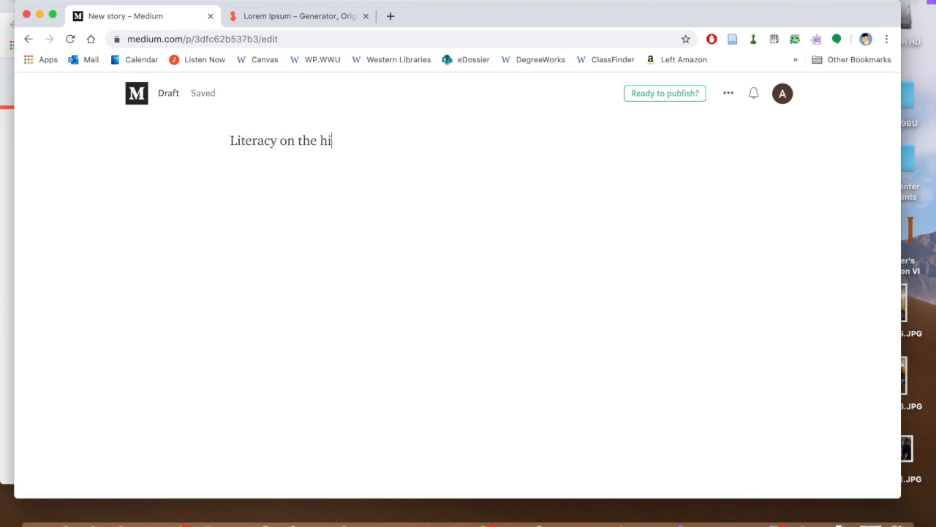
pyautogui.write('gh seas')
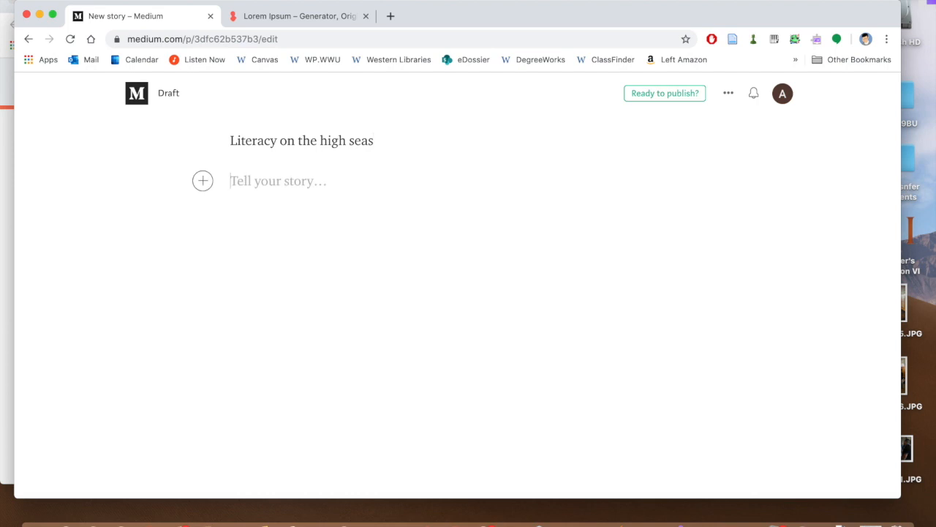
pyautogui.moveTo(361, 163)
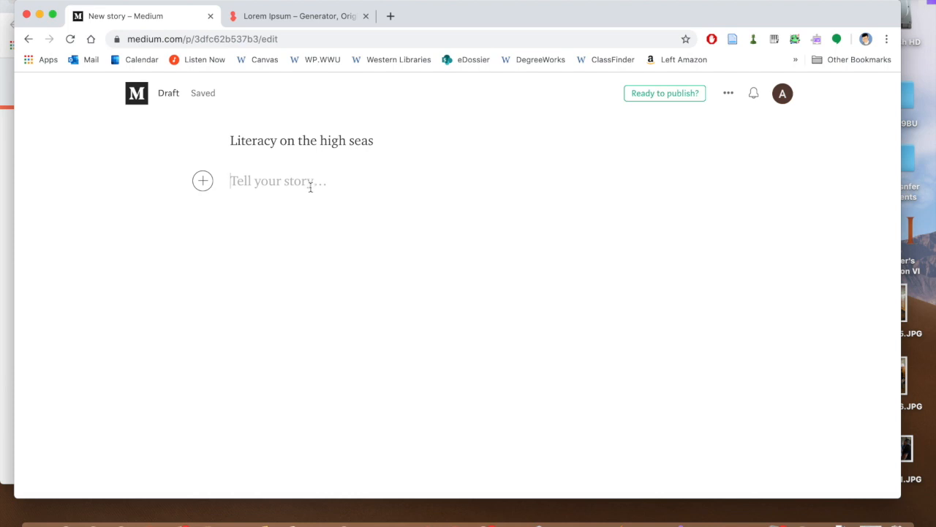
pyautogui.write('Lorem ipsum dolor sit amet, consectetur adipiscing elit, sed do eiusmod tempor incididunt ut labore et dolore magna aliqua.')
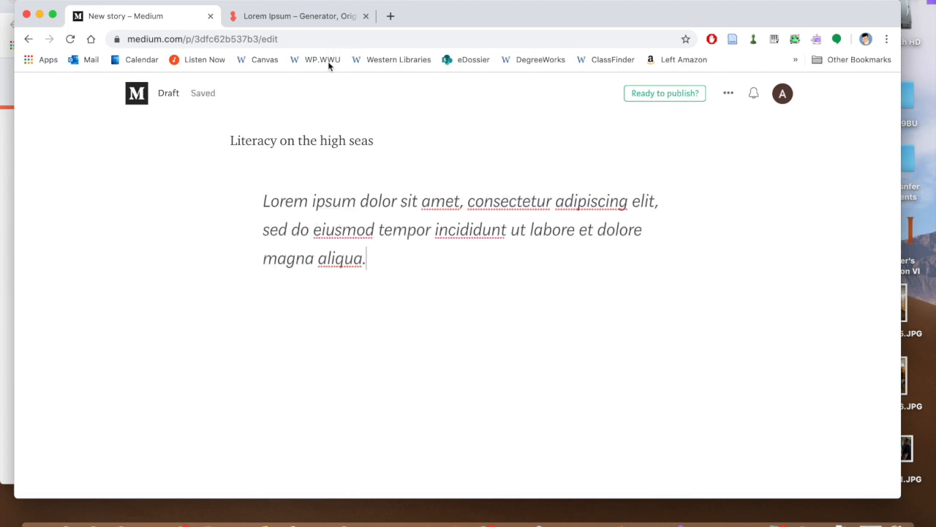
# Generate five lorem ipsum paragraphs on loremipsum.io and copy them.
pyautogui.click(298, 16)
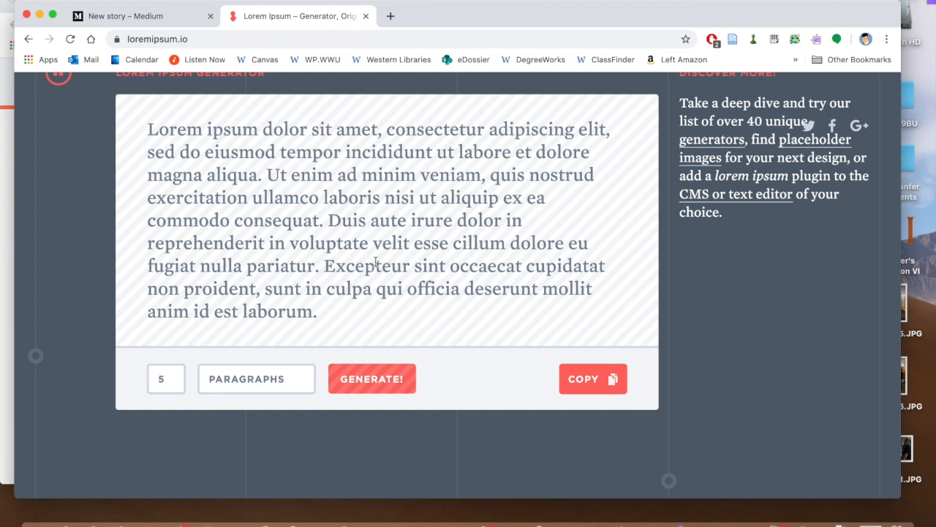
pyautogui.click(372, 378)
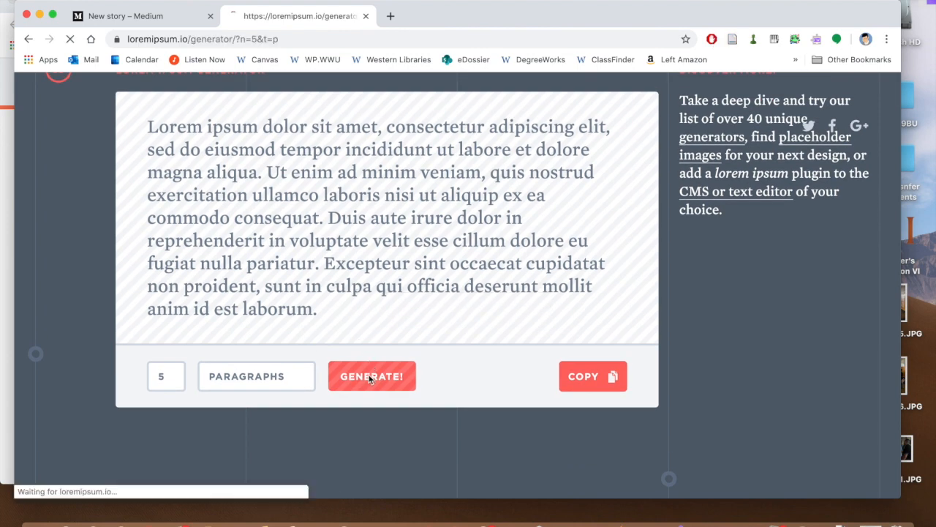
pyautogui.click(371, 376)
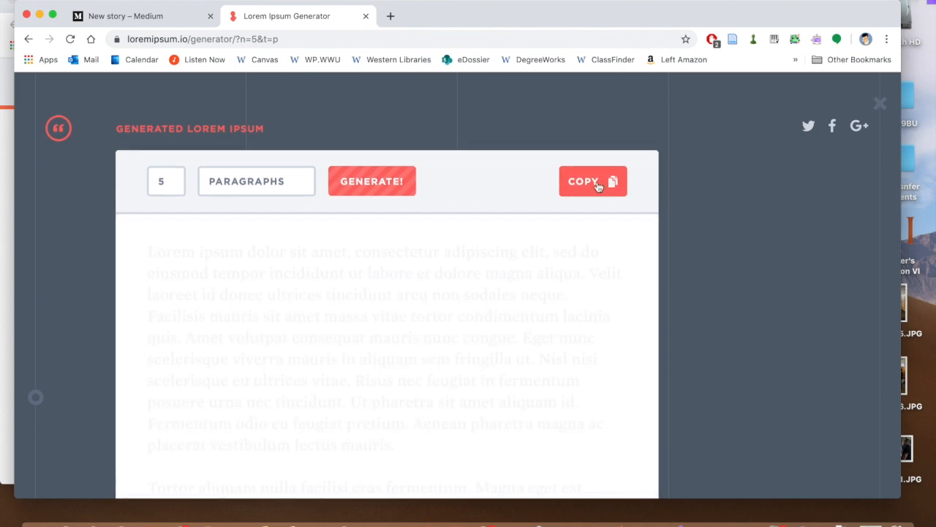
pyautogui.click(139, 15)
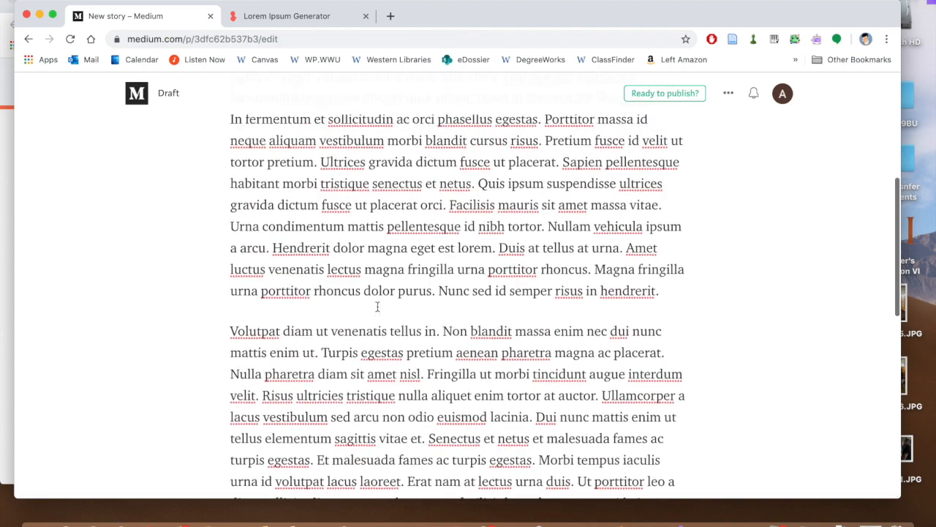
# Show the media-insertion options on the blank line after the first paragraph.
pyautogui.scroll(3)
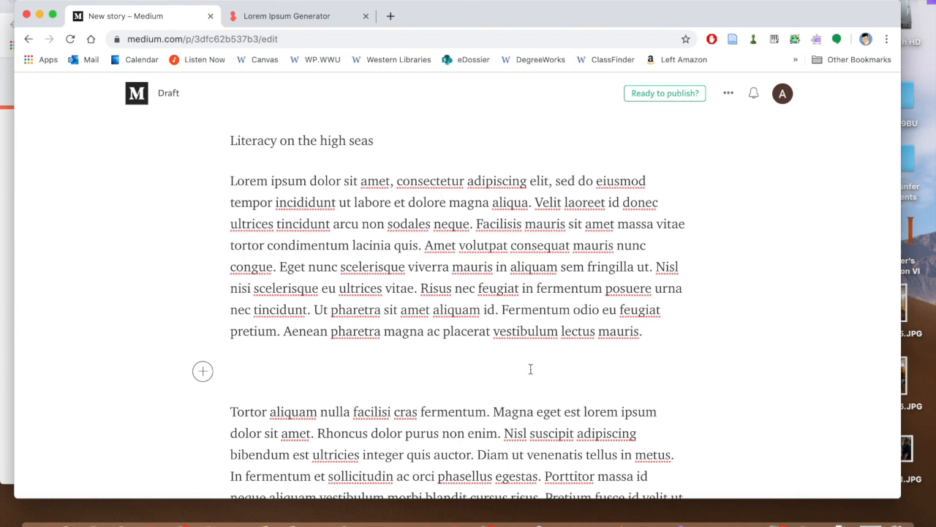
pyautogui.moveTo(190, 371)
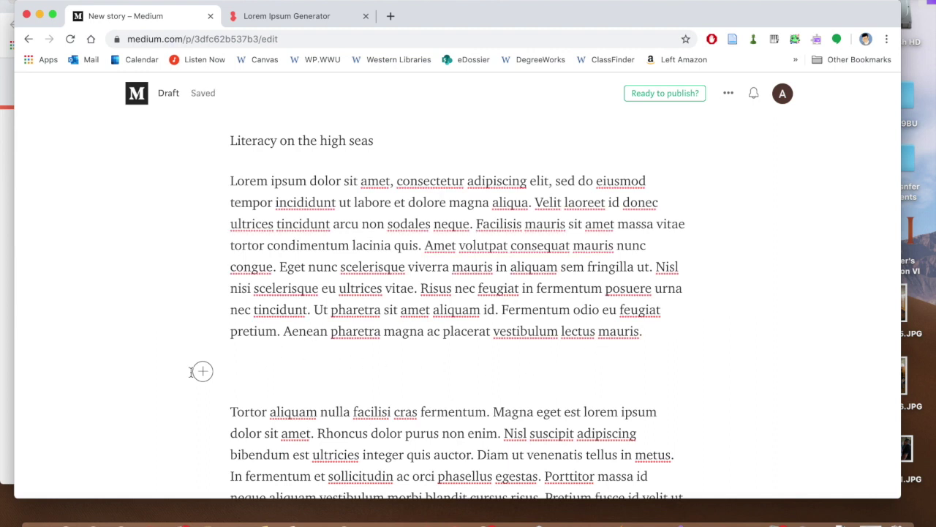
pyautogui.click(201, 371)
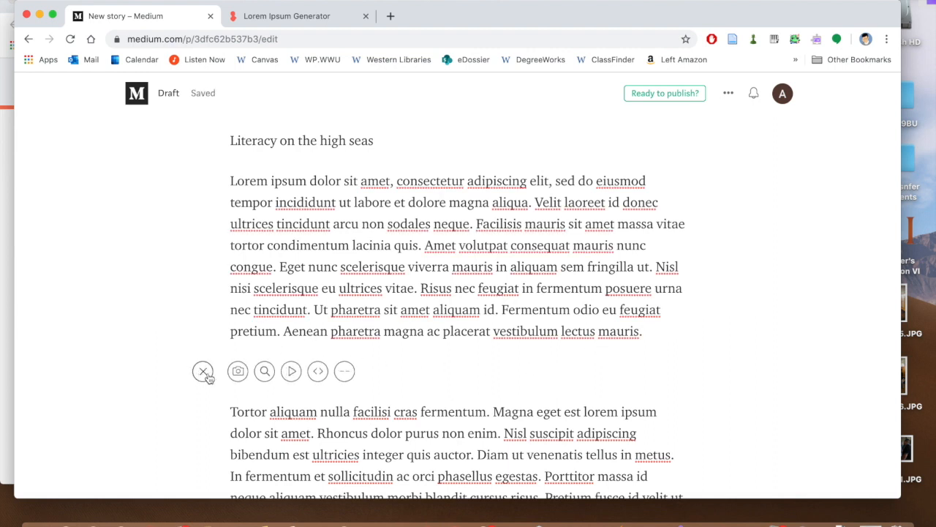
pyautogui.moveTo(237, 371)
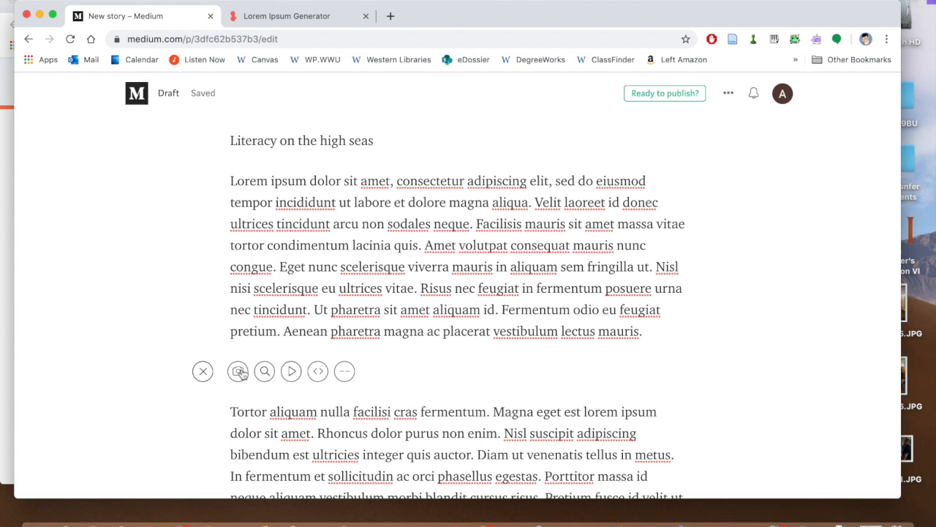
pyautogui.moveTo(291, 375)
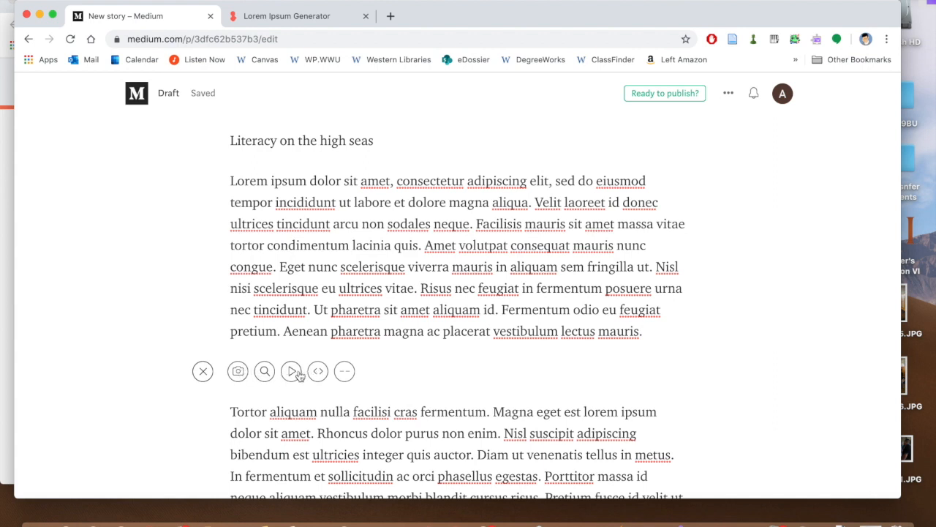
pyautogui.moveTo(317, 371)
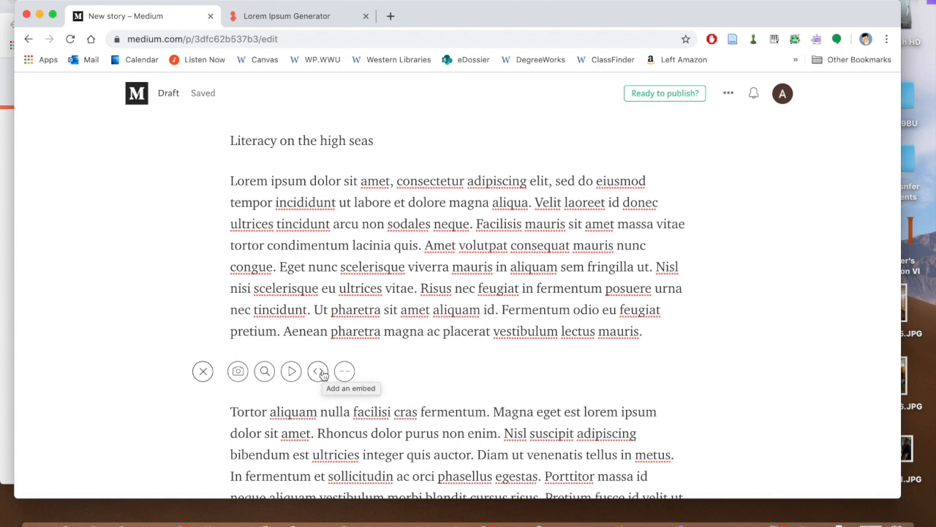
pyautogui.moveTo(264, 370)
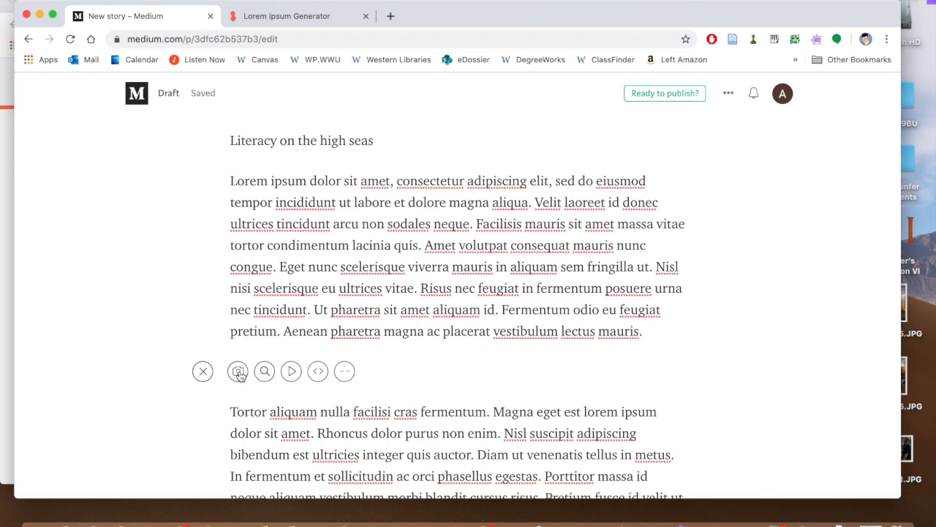
# Insert the last May group photo from Downloads between the first two paragraphs.
pyautogui.click(238, 371)
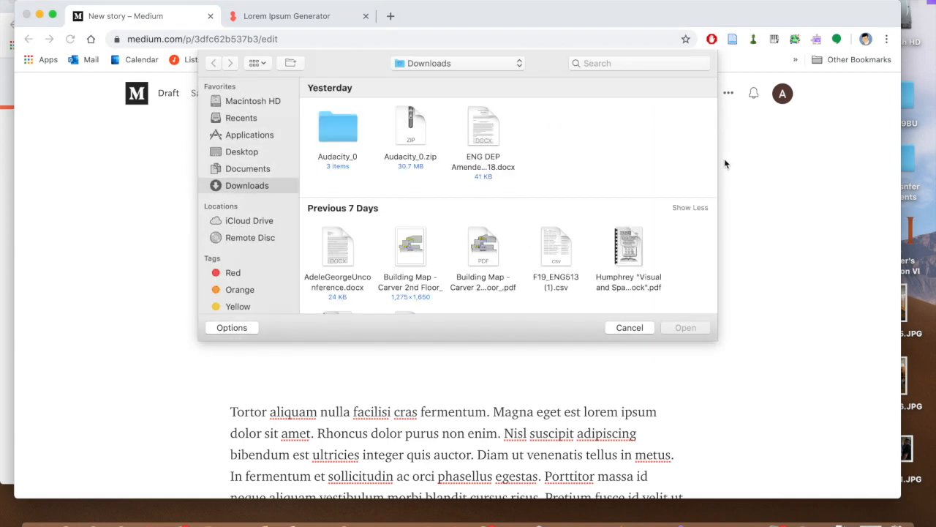
pyautogui.scroll(-3)
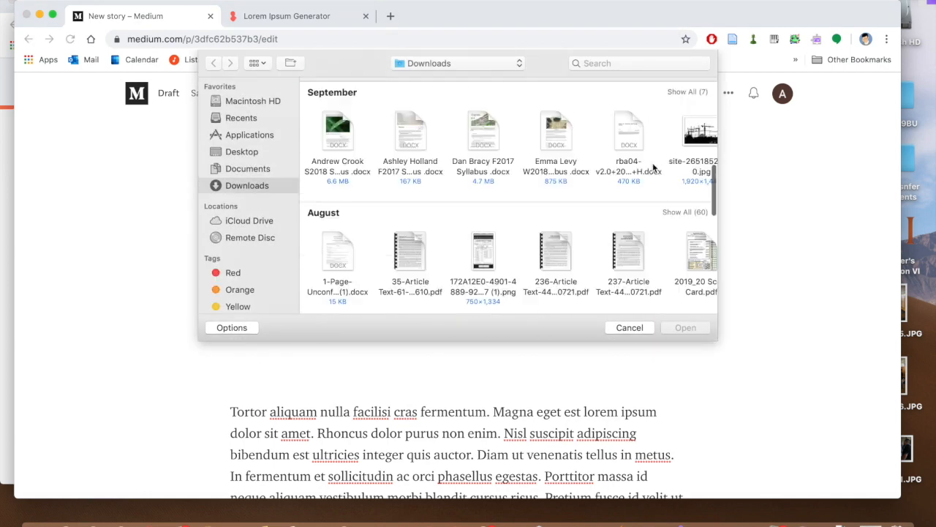
pyautogui.scroll(-3)
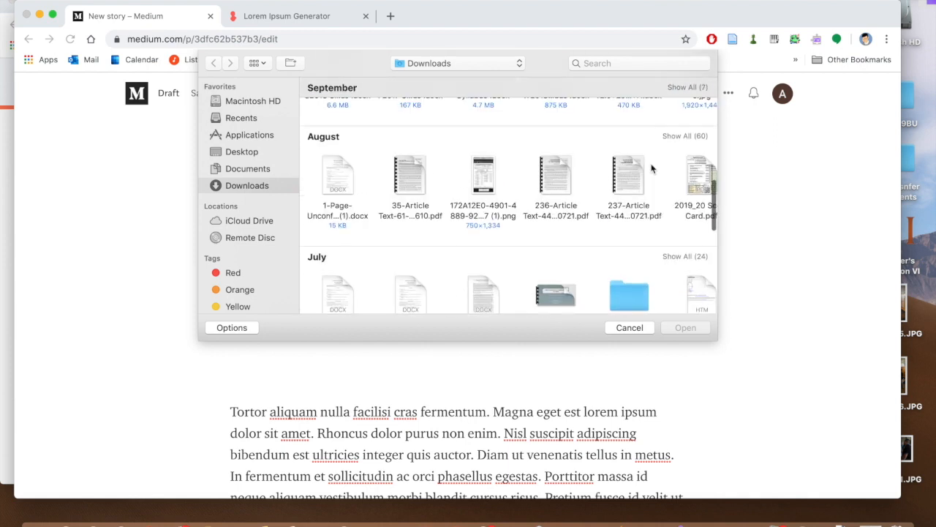
pyautogui.scroll(-3)
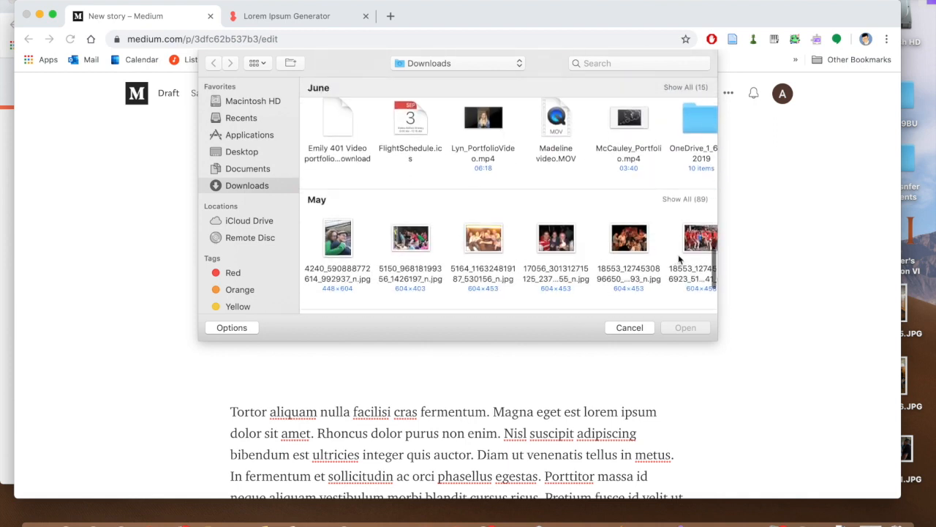
pyautogui.click(700, 238)
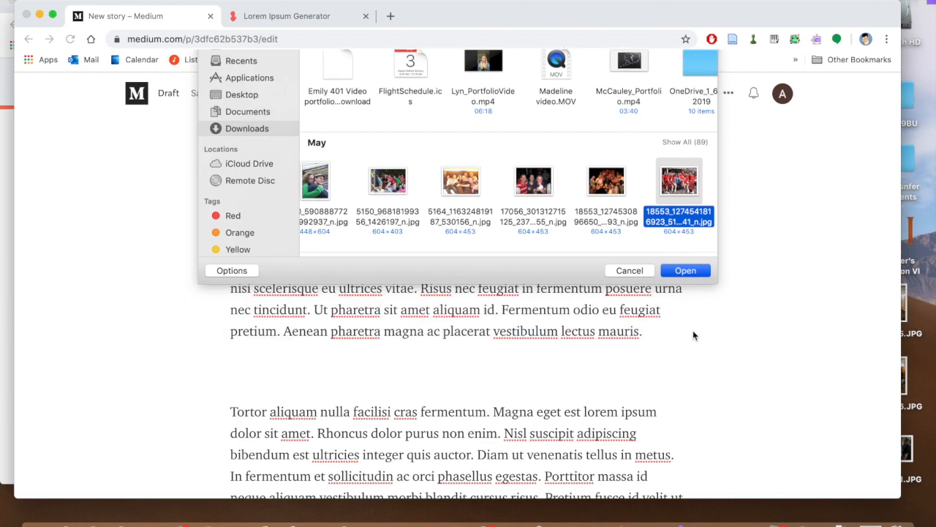
pyautogui.click(686, 270)
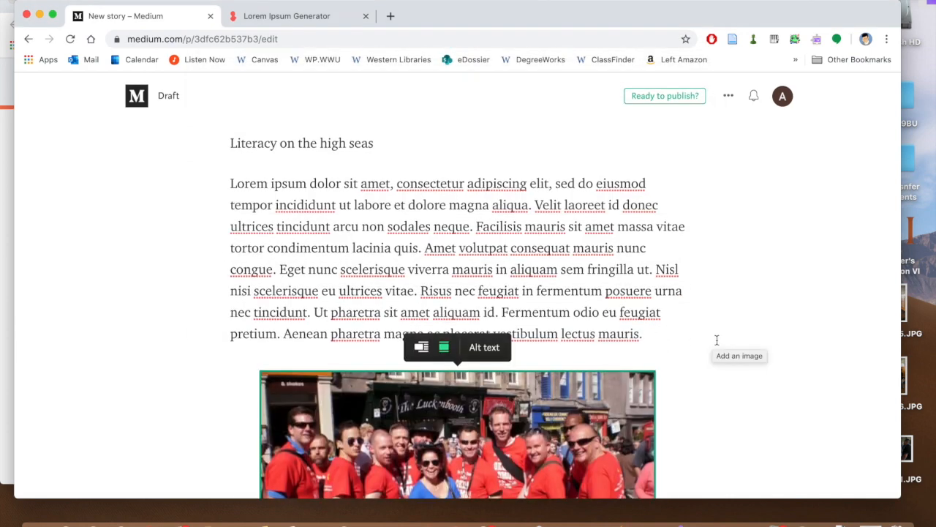
# Caption the photo 'Lifting our legs in Scotland'.
pyautogui.scroll(-3)
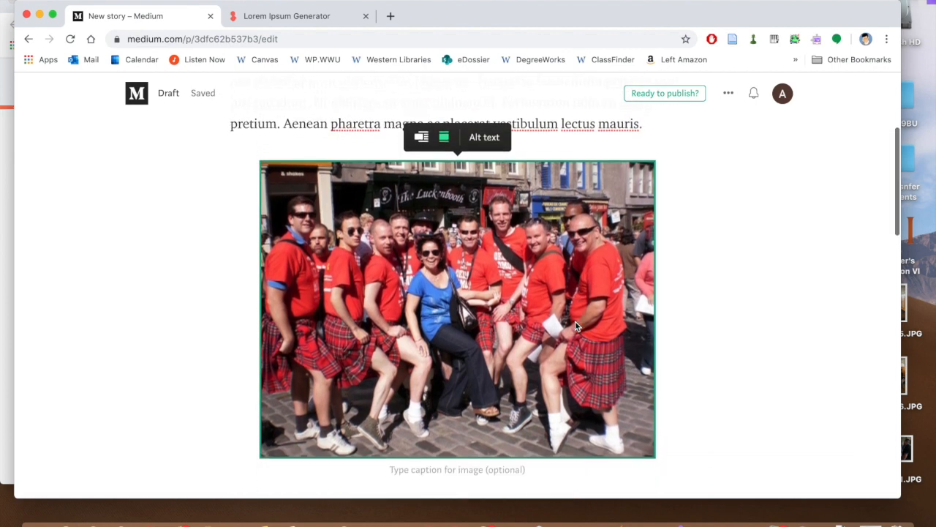
pyautogui.scroll(-3)
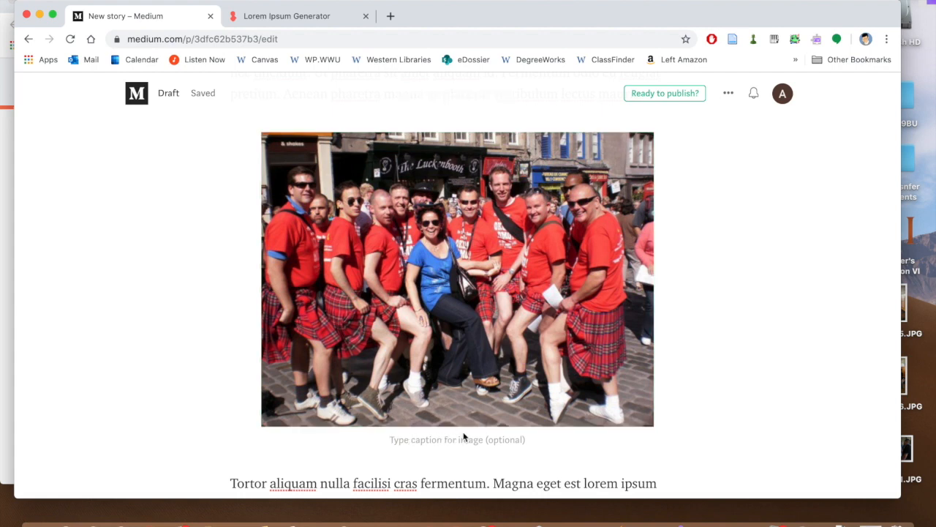
pyautogui.write('Lifting our legs in s')
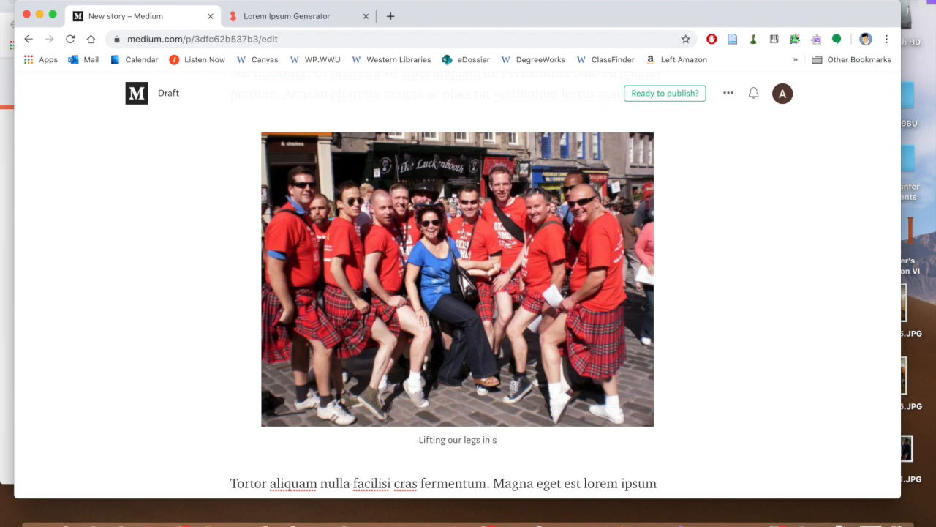
pyautogui.write('cotl')
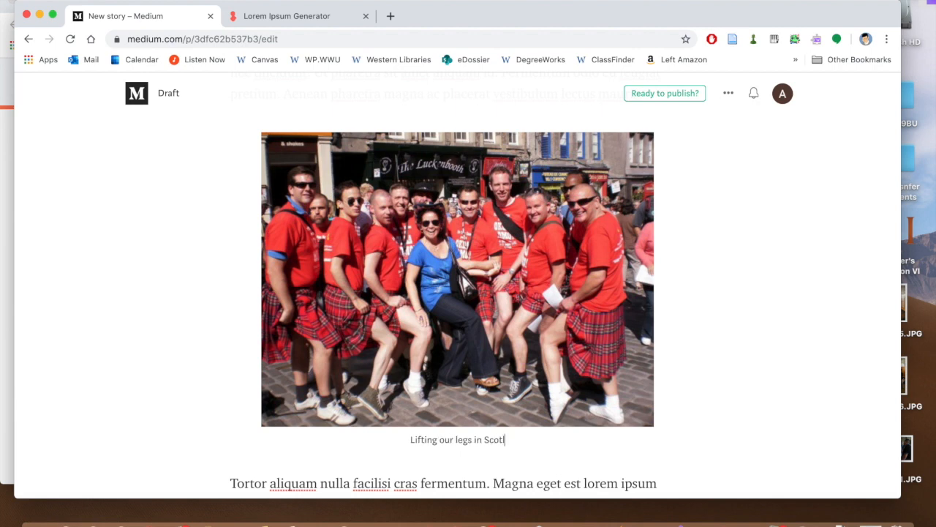
pyautogui.write('and')
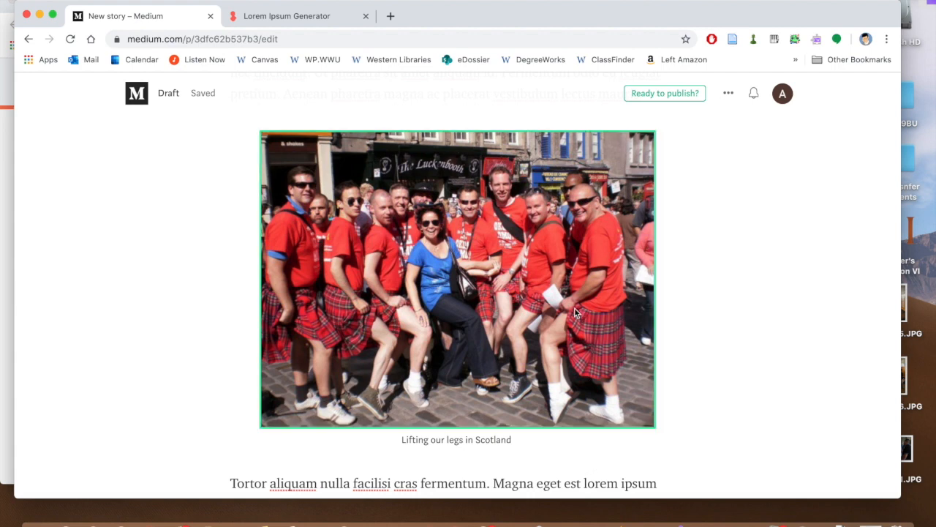
# Save alt text 'A group of singers in red kilts taking a photo with a woman in blue'.
pyautogui.click(456, 278)
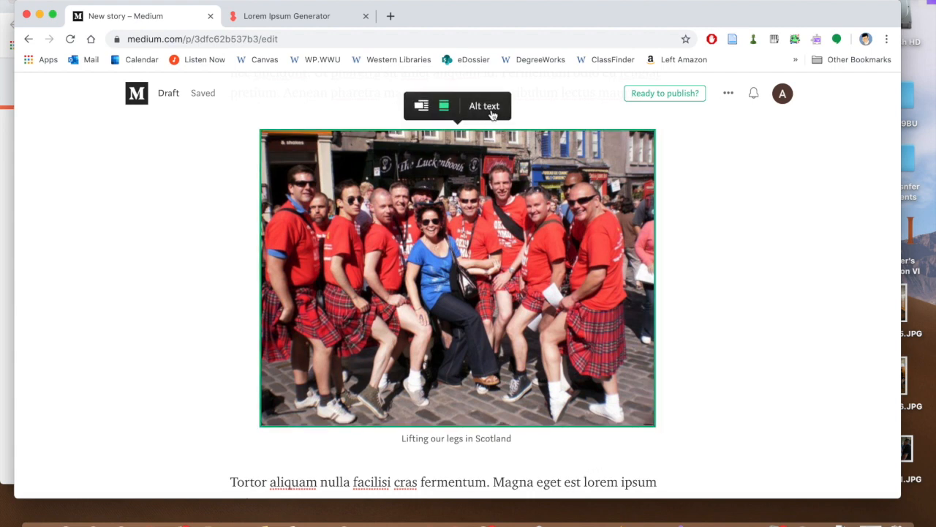
pyautogui.click(484, 105)
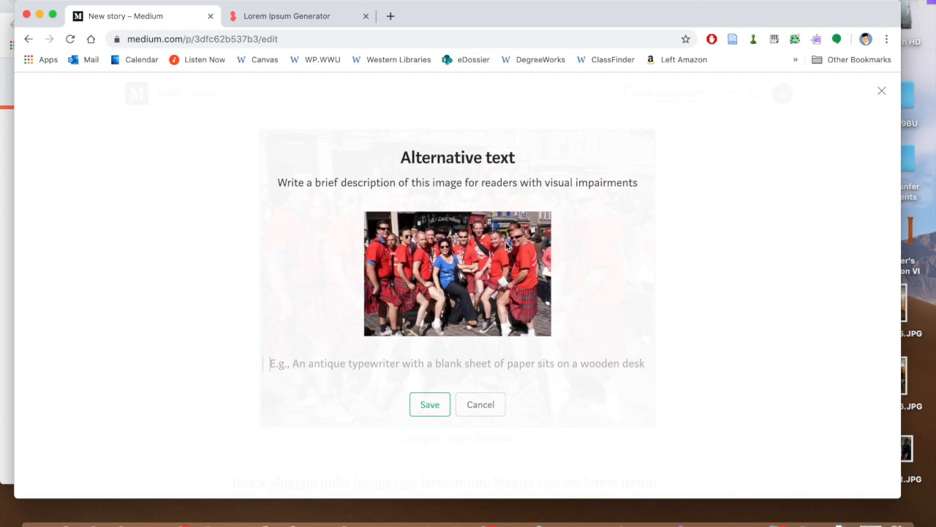
pyautogui.moveTo(540, 350)
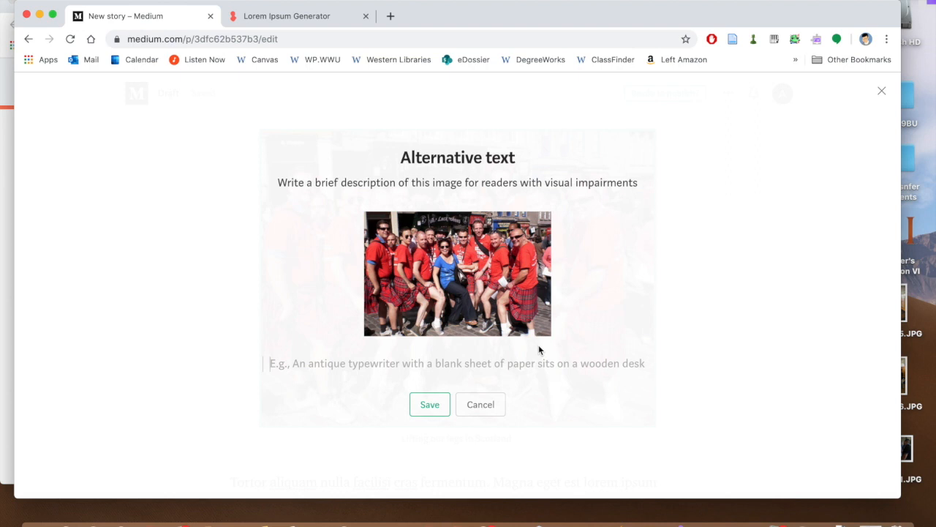
pyautogui.write('Gr')
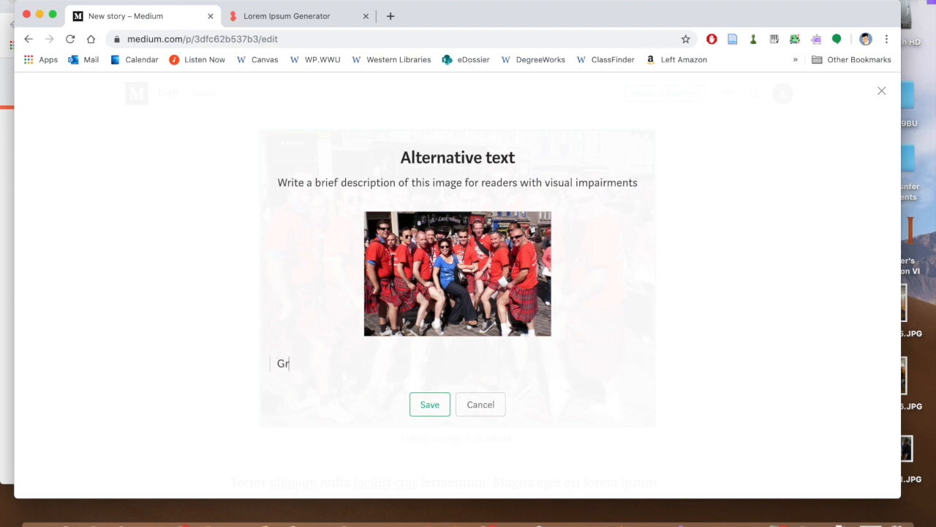
pyautogui.write('oup of')
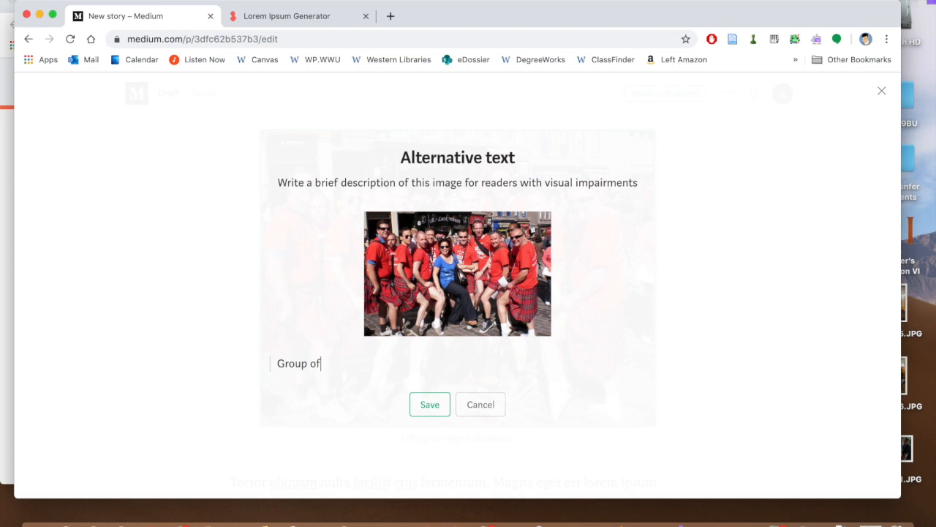
pyautogui.write('A')
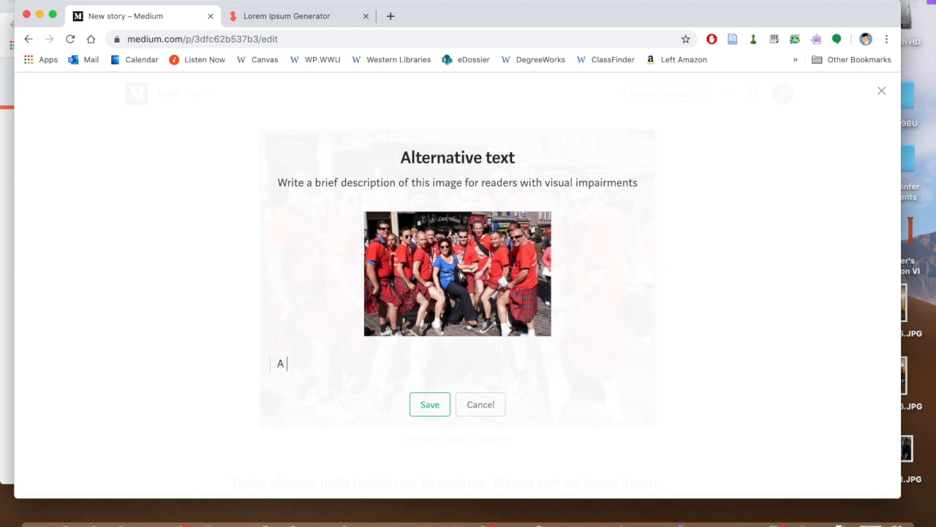
pyautogui.write('group of singer')
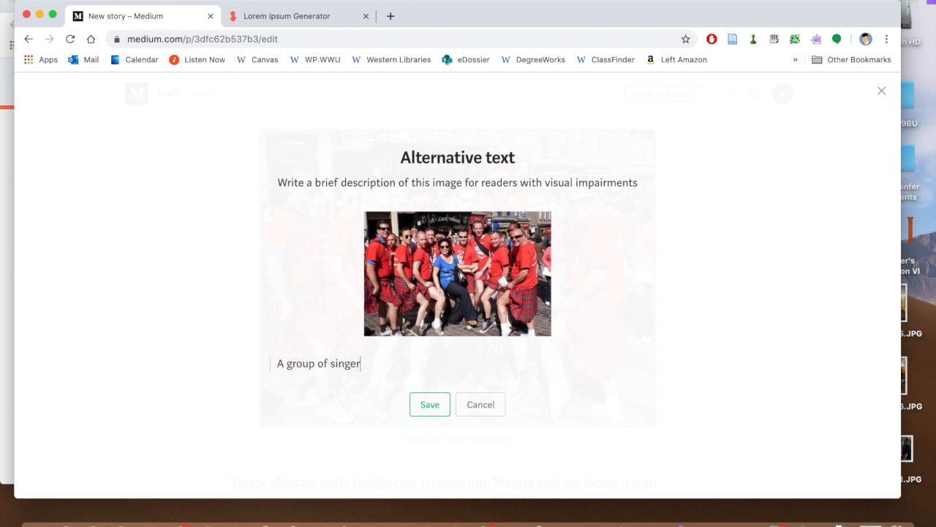
pyautogui.write('s in red')
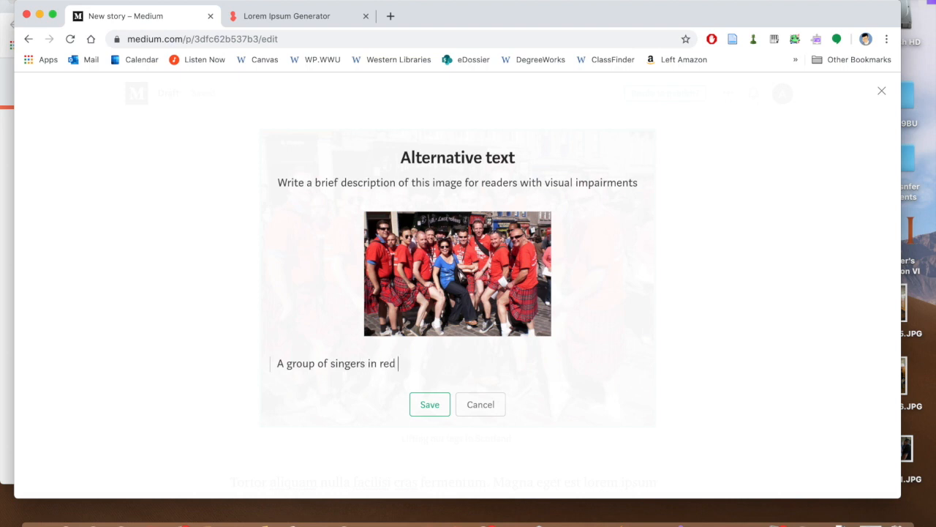
pyautogui.write('kilts')
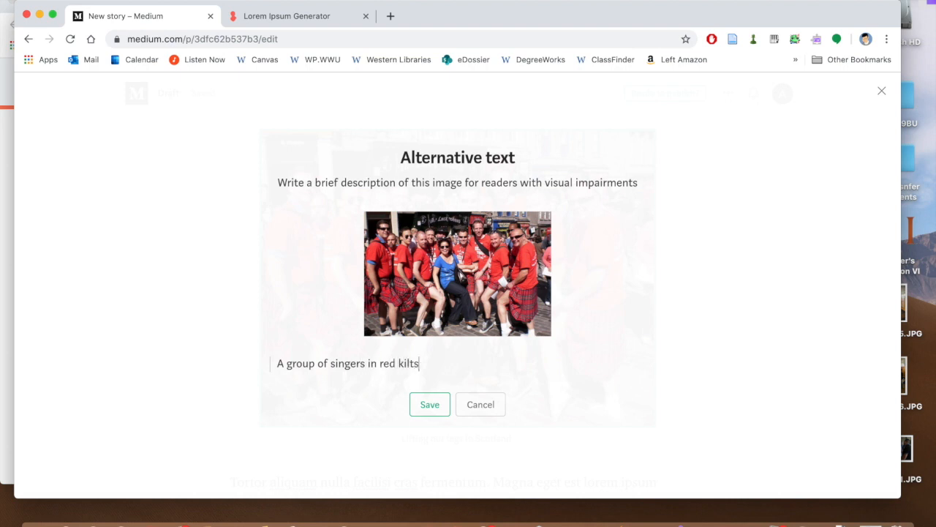
pyautogui.write('taki')
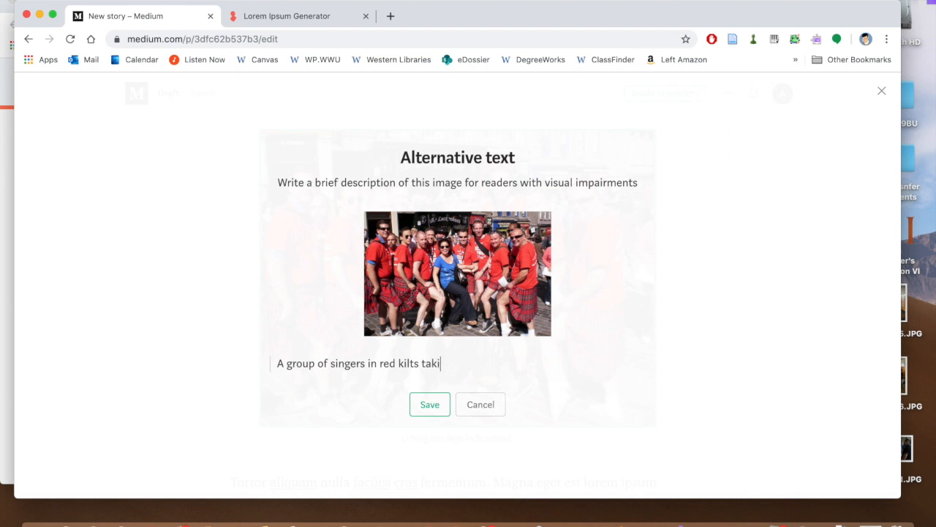
pyautogui.write('ng a pho')
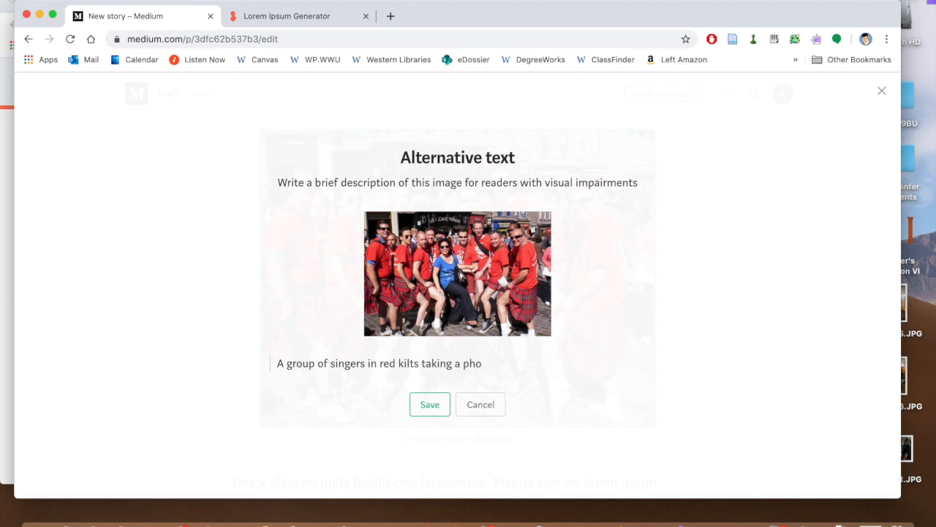
pyautogui.write('to with a won')
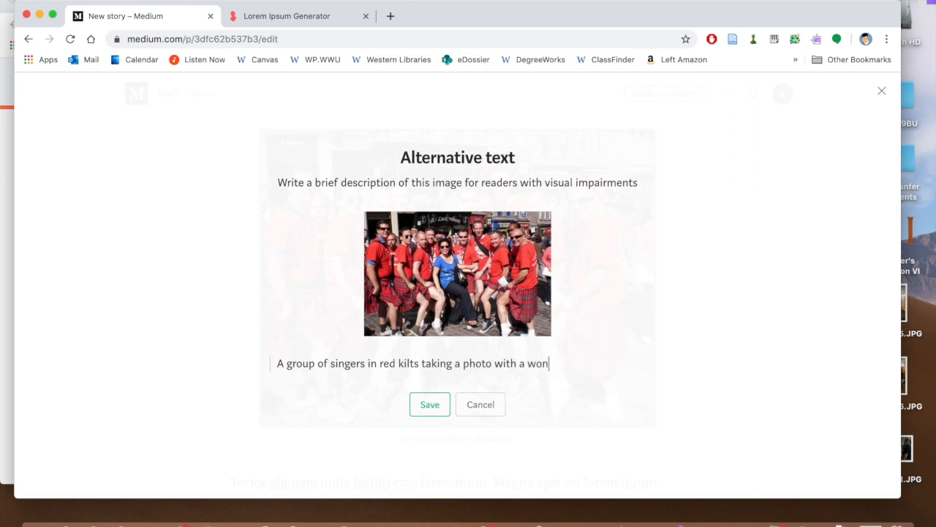
pyautogui.write('man in blue.')
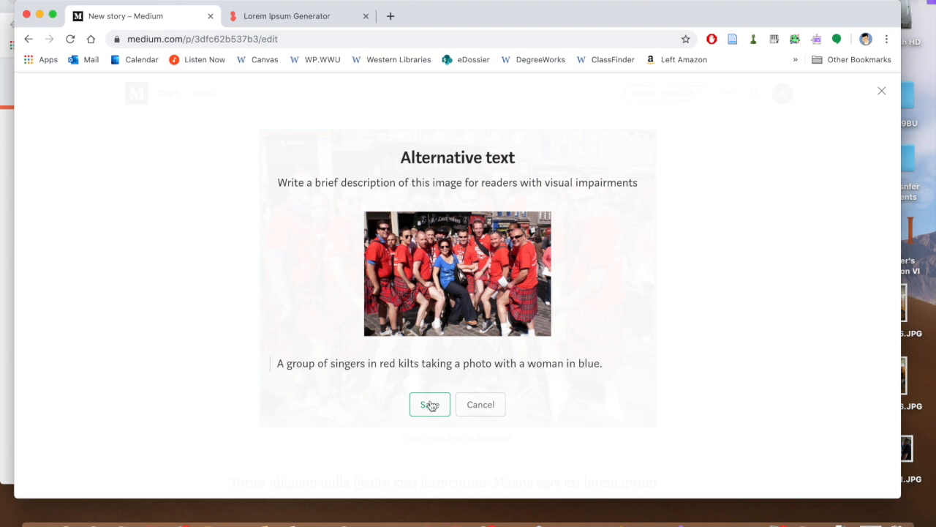
pyautogui.click(429, 403)
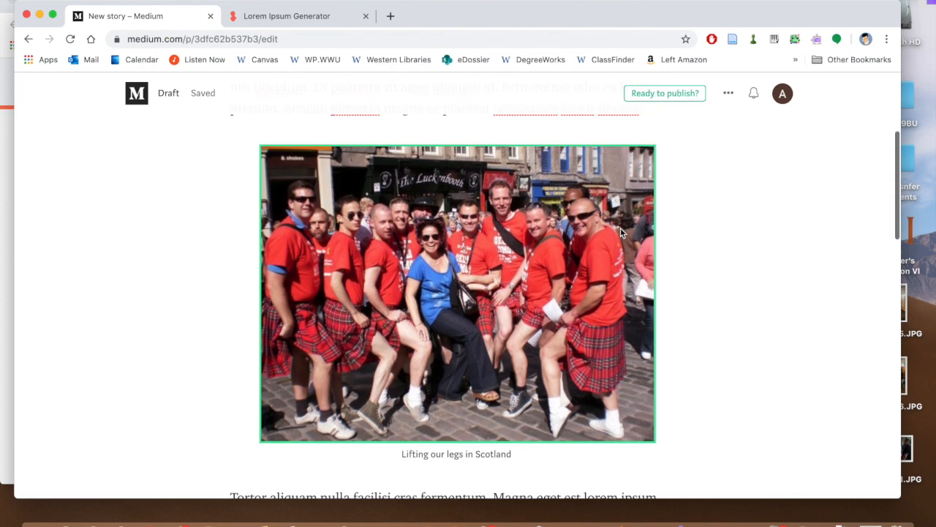
# Scroll past the captioned photo to the paragraph below it.
pyautogui.scroll(3)
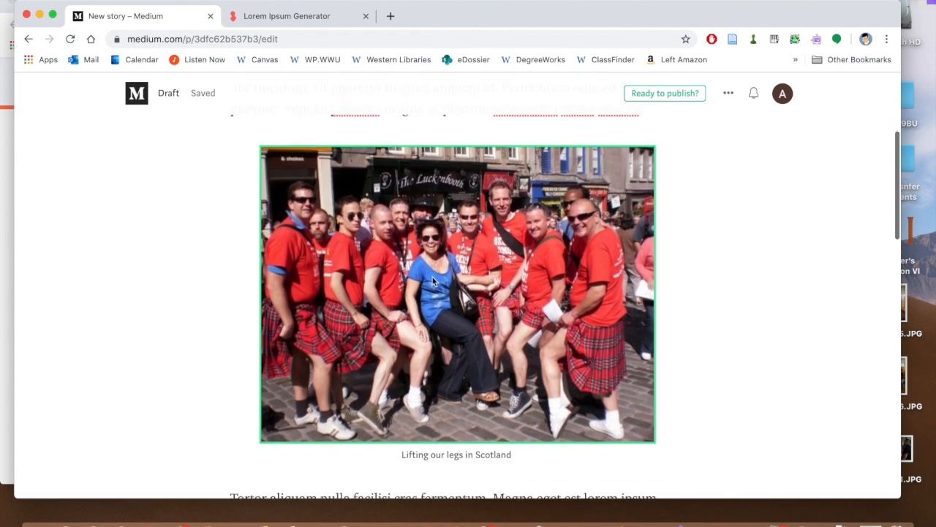
pyautogui.scroll(-3)
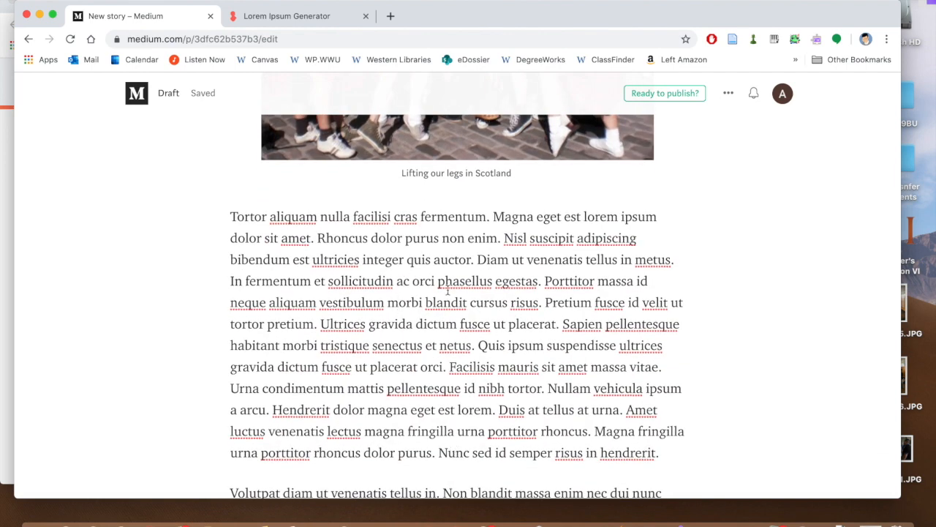
pyautogui.scroll(-3)
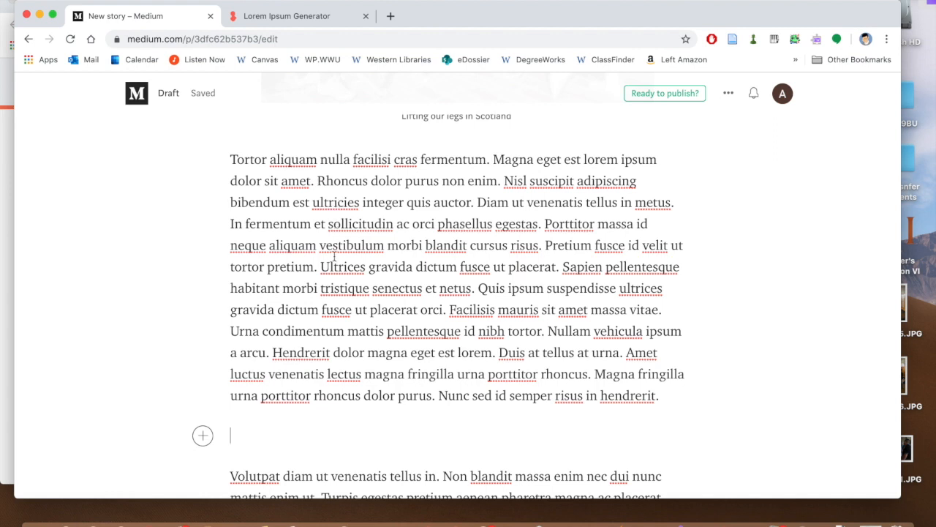
# Write 'Ultrices gravida dictum fusce ut placerat.' on the empty line below.
pyautogui.moveTo(320, 266); pyautogui.dragTo(461, 266)
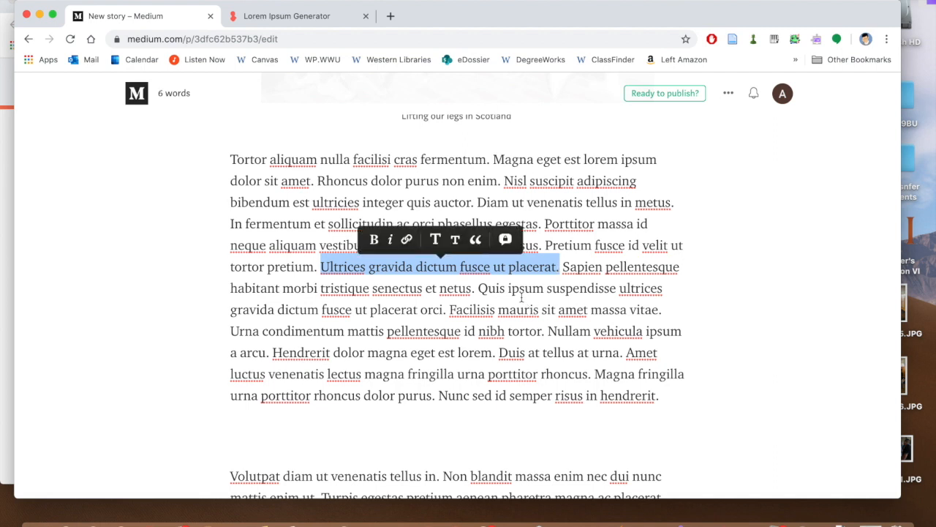
pyautogui.click(345, 436)
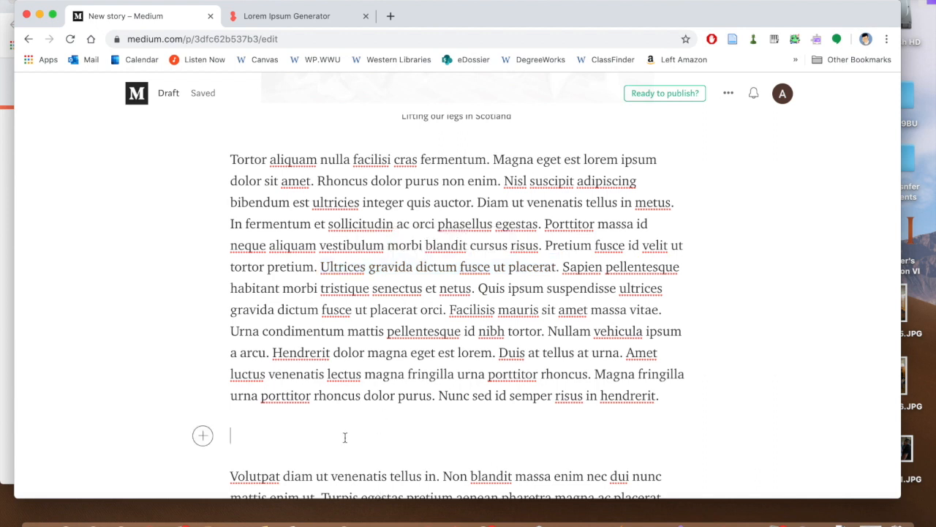
pyautogui.write('Ultrices gravida dictum fusce ut placerat.')
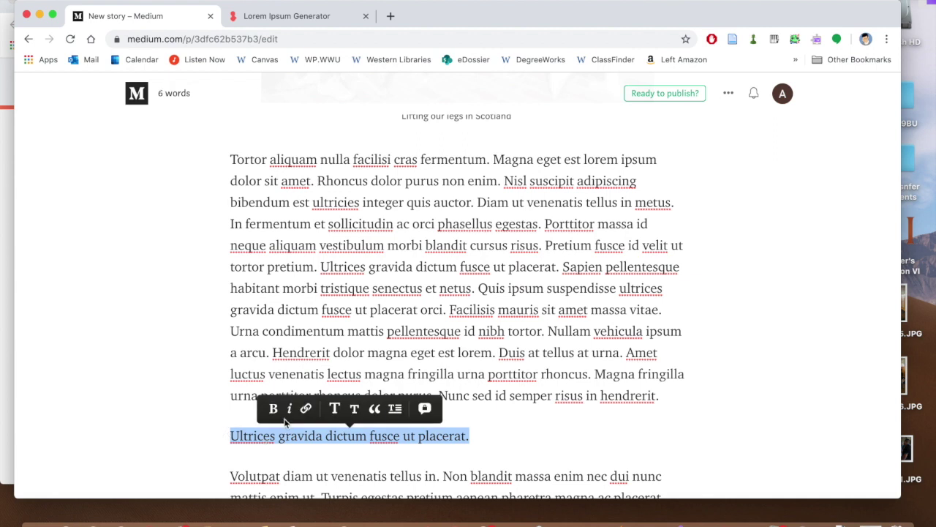
pyautogui.moveTo(307, 408)
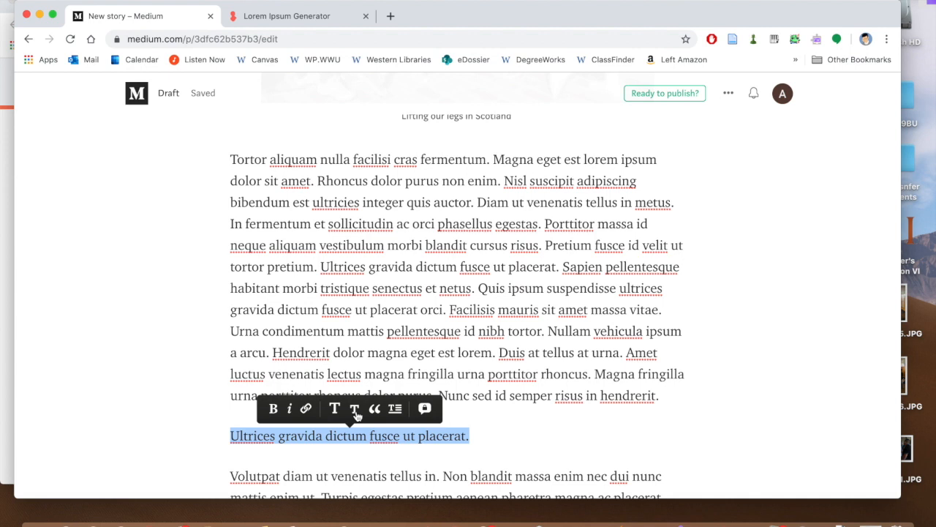
pyautogui.moveTo(342, 415)
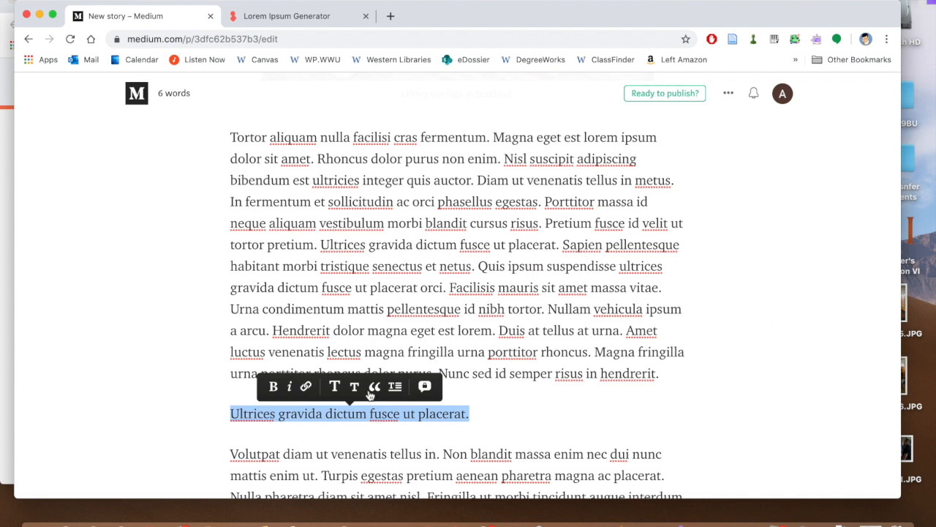
# Style the new sentence as a large italic pull quote.
pyautogui.click(373, 387)
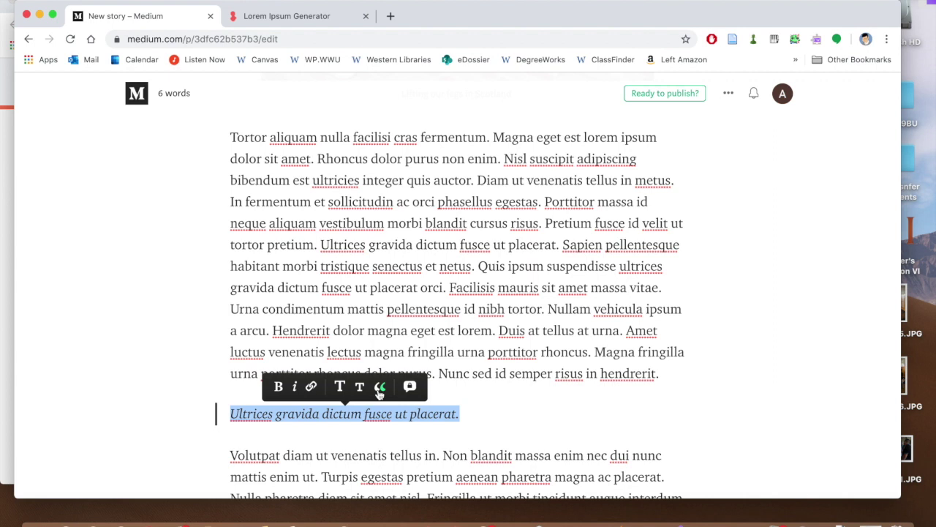
pyautogui.click(379, 387)
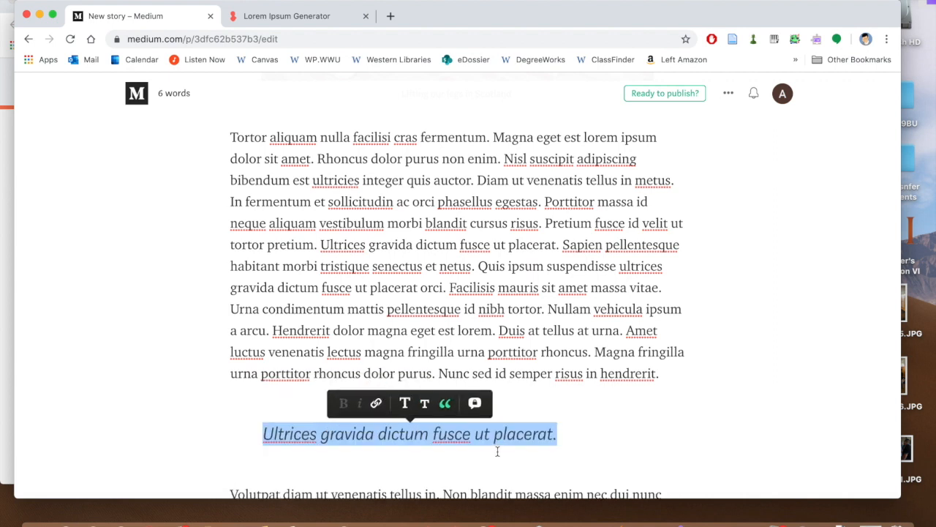
pyautogui.moveTo(597, 408)
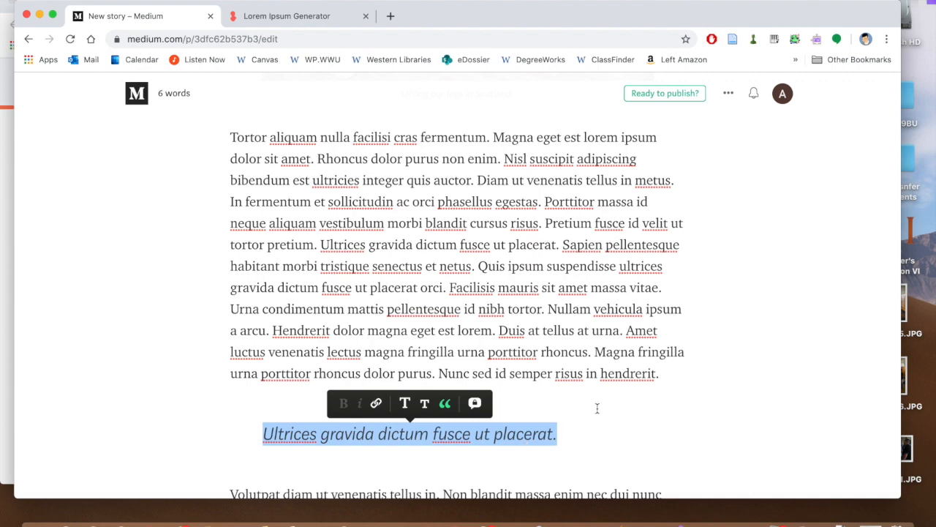
pyautogui.click(445, 403)
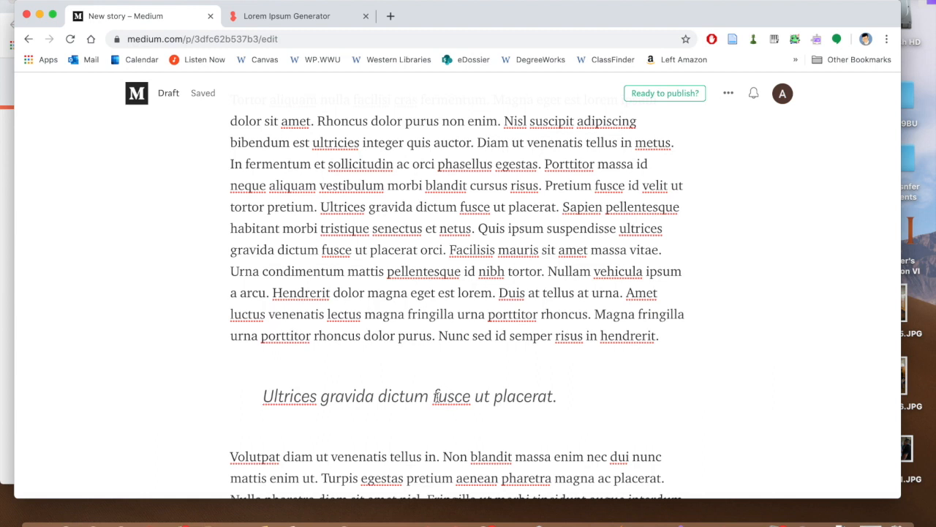
pyautogui.doubleClick(383, 375)
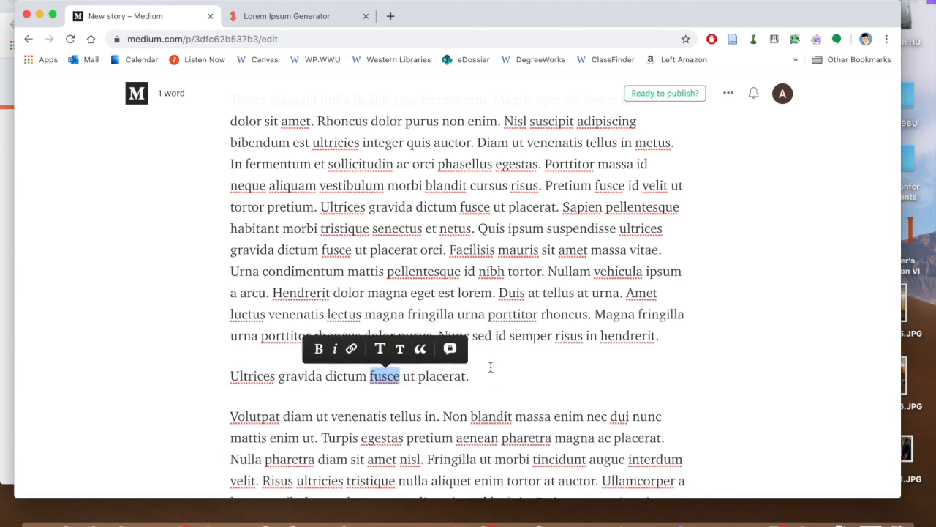
pyautogui.moveTo(516, 377)
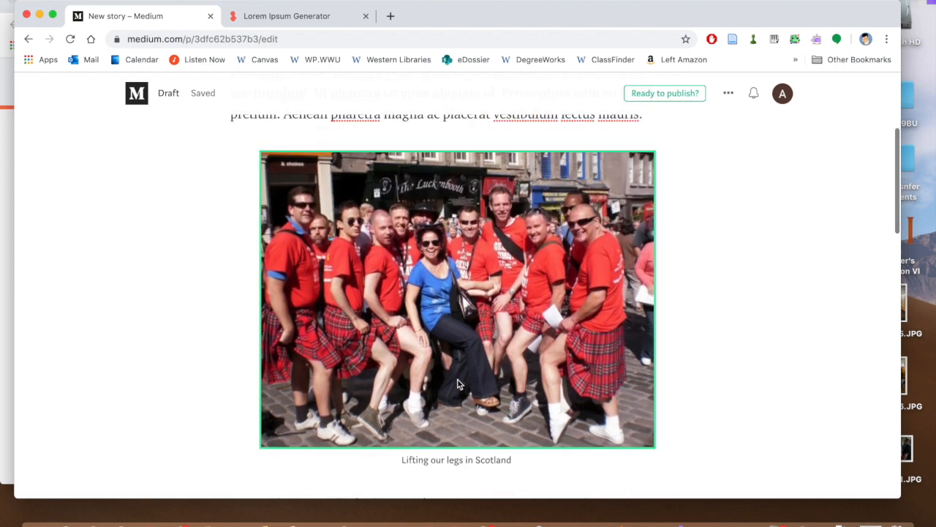
pyautogui.moveTo(452, 390)
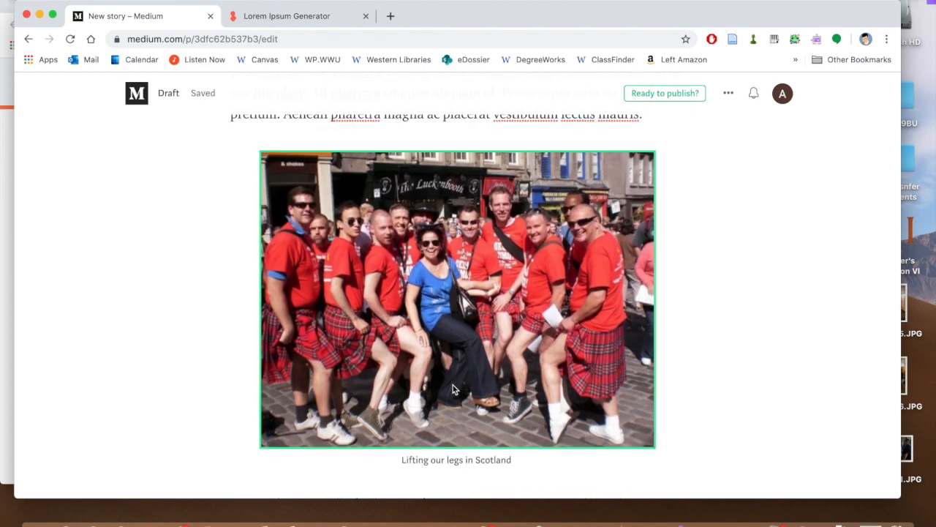
# From the top of the draft, open 'Ready to publish?' for 'Literacy on the high seas'.
pyautogui.scroll(3)
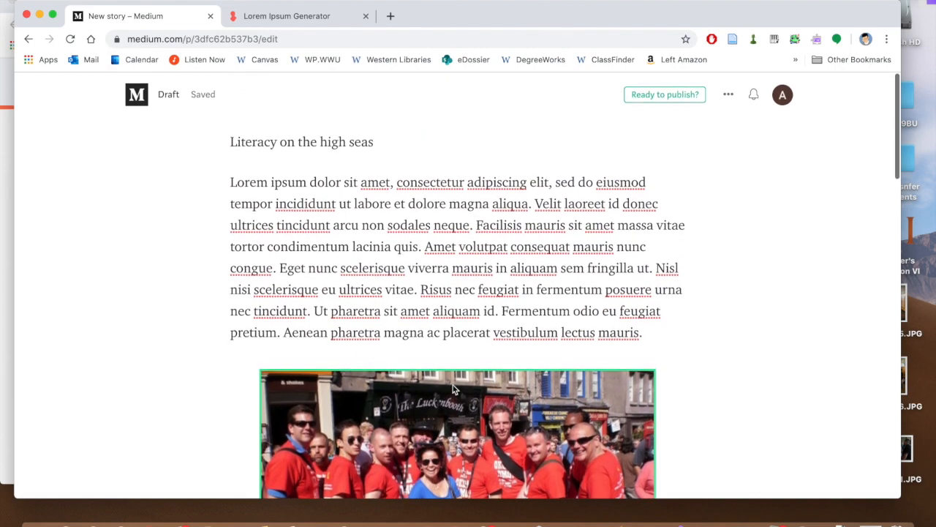
pyautogui.scroll(3)
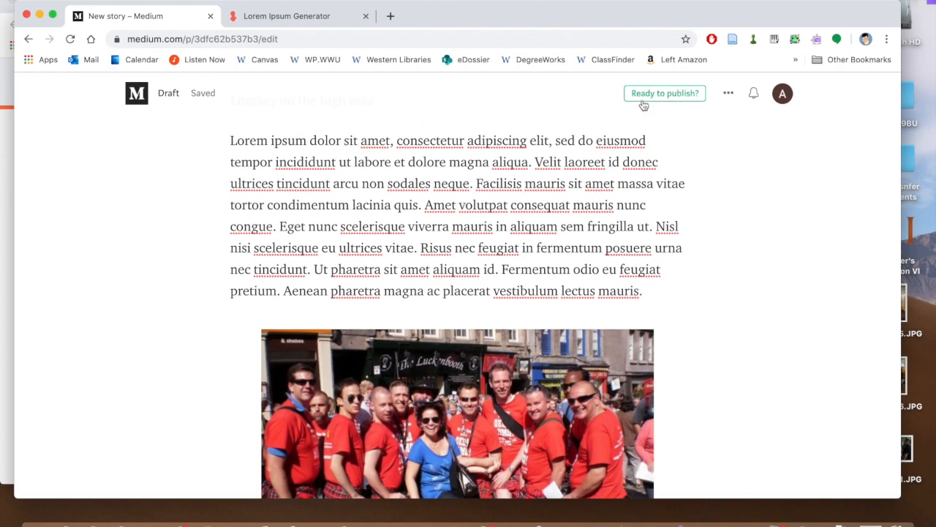
pyautogui.click(663, 92)
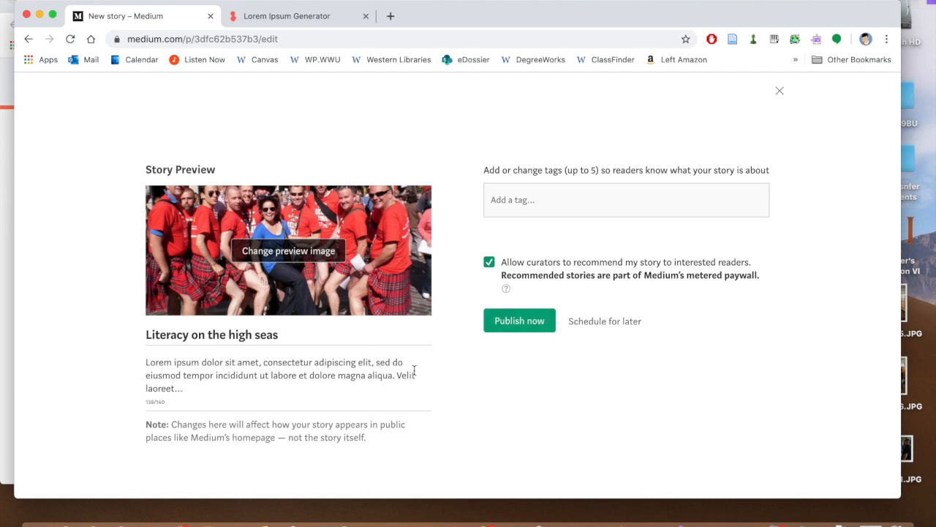
pyautogui.moveTo(412, 373)
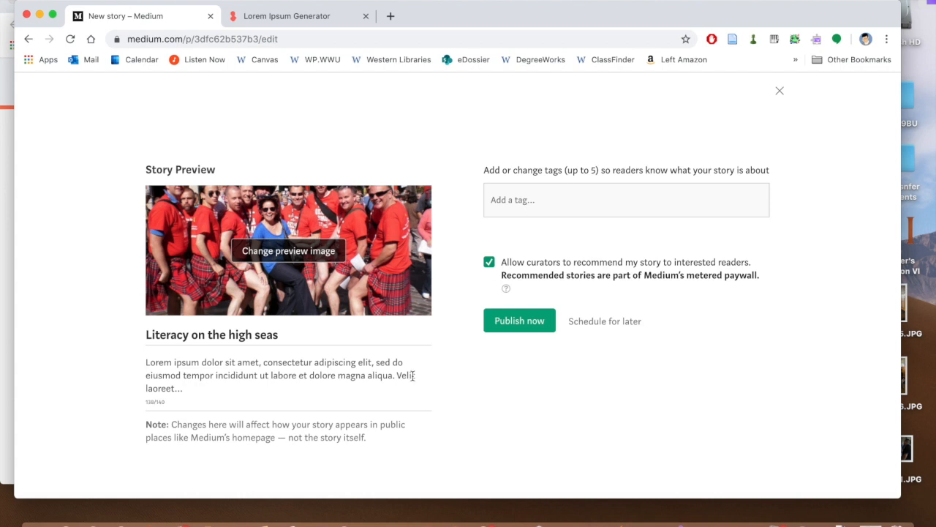
pyautogui.moveTo(450, 375)
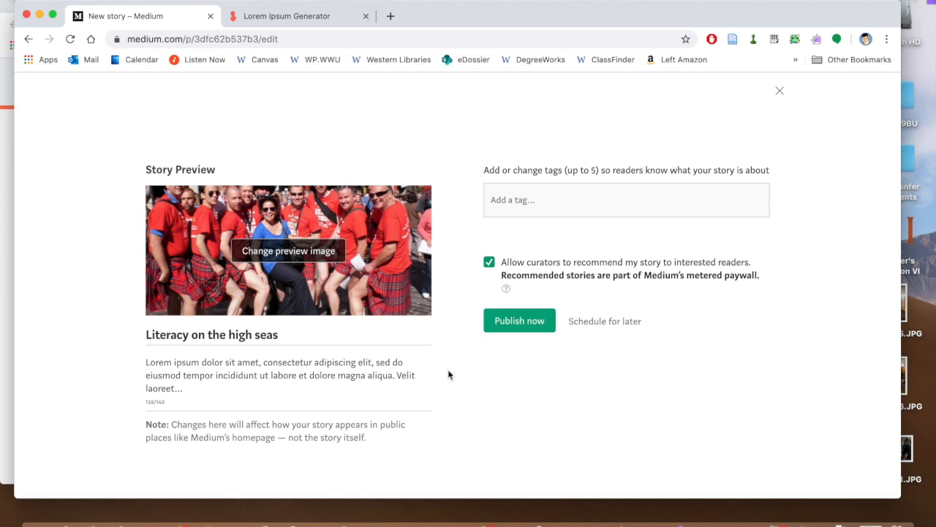